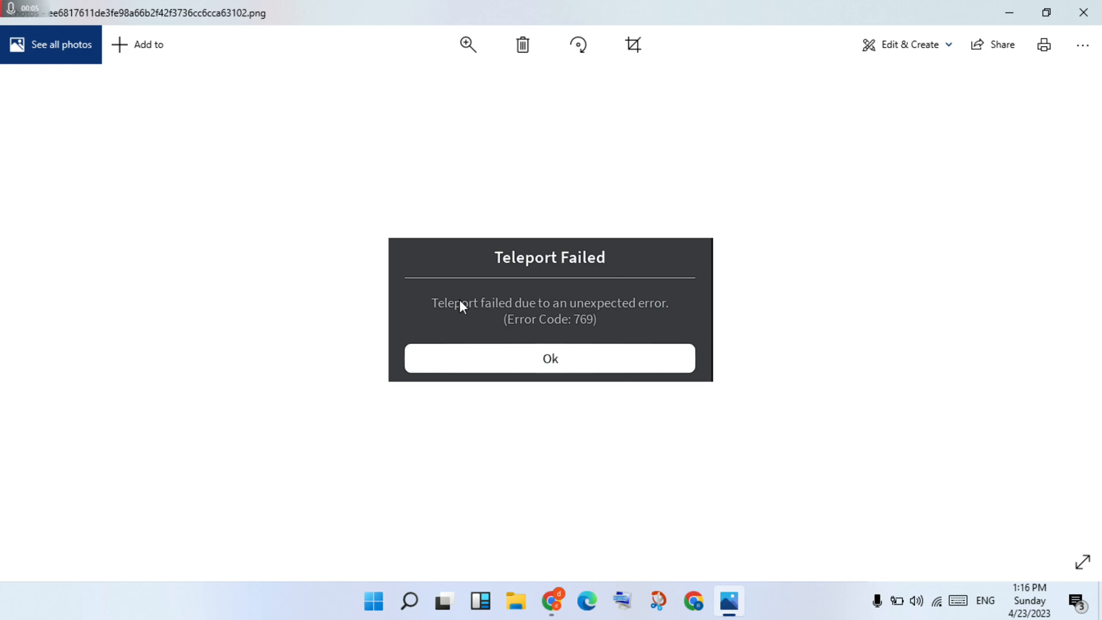
mouse_move(519, 316)
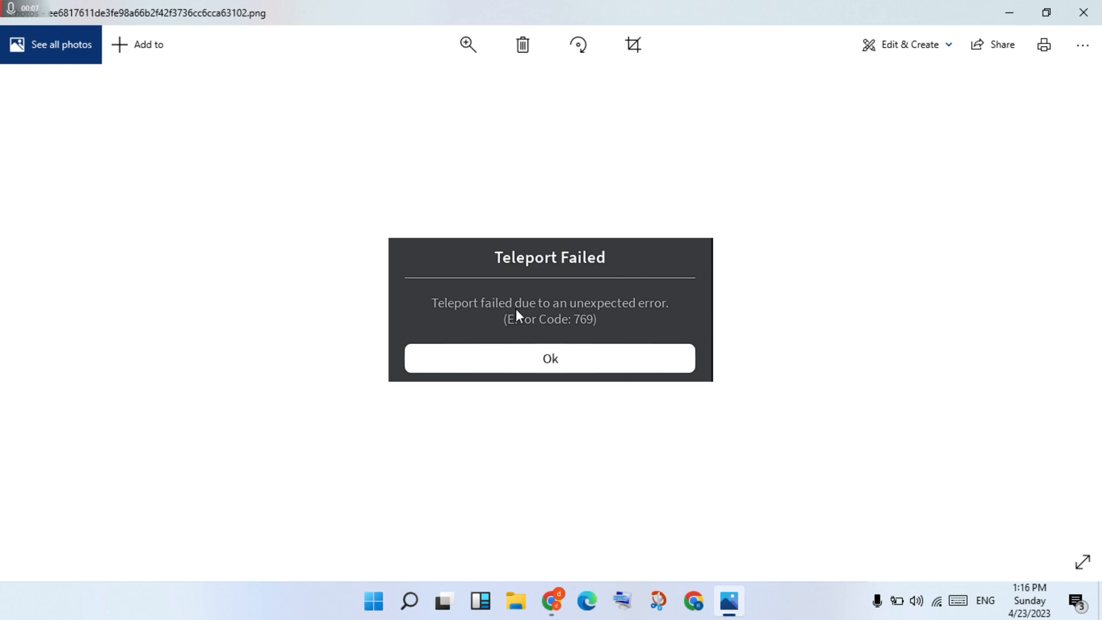
mouse_move(653, 312)
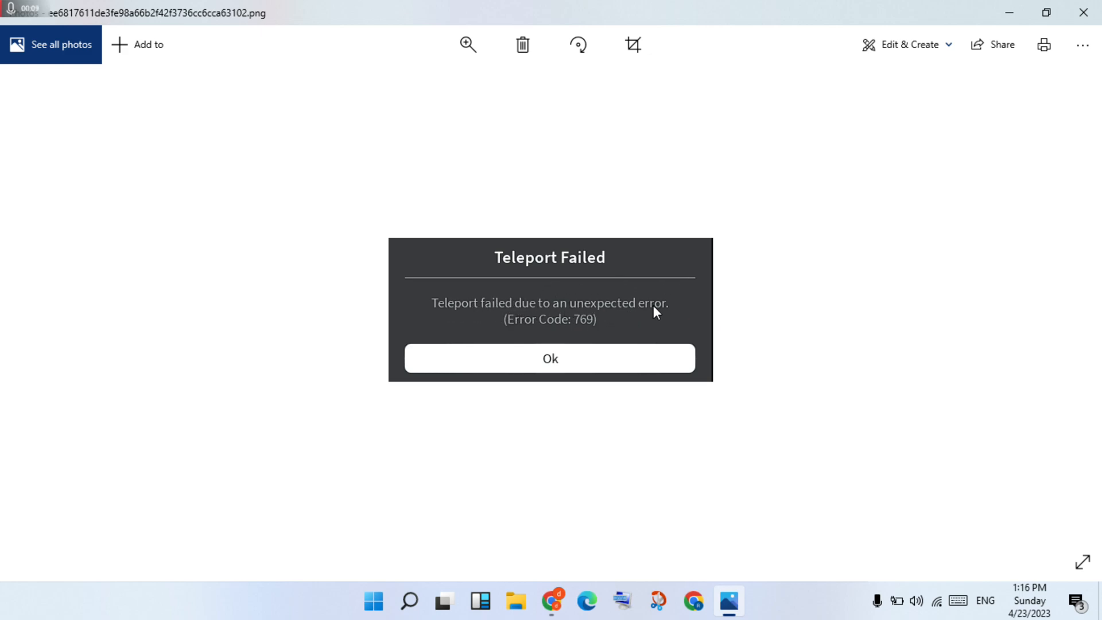
mouse_move(578, 331)
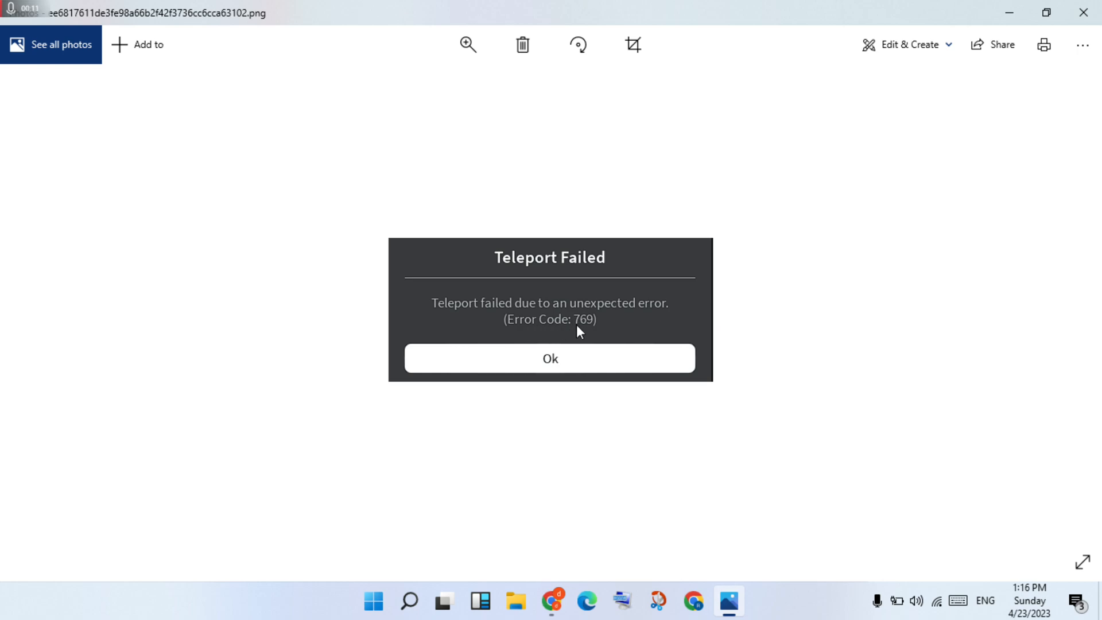
mouse_move(594, 330)
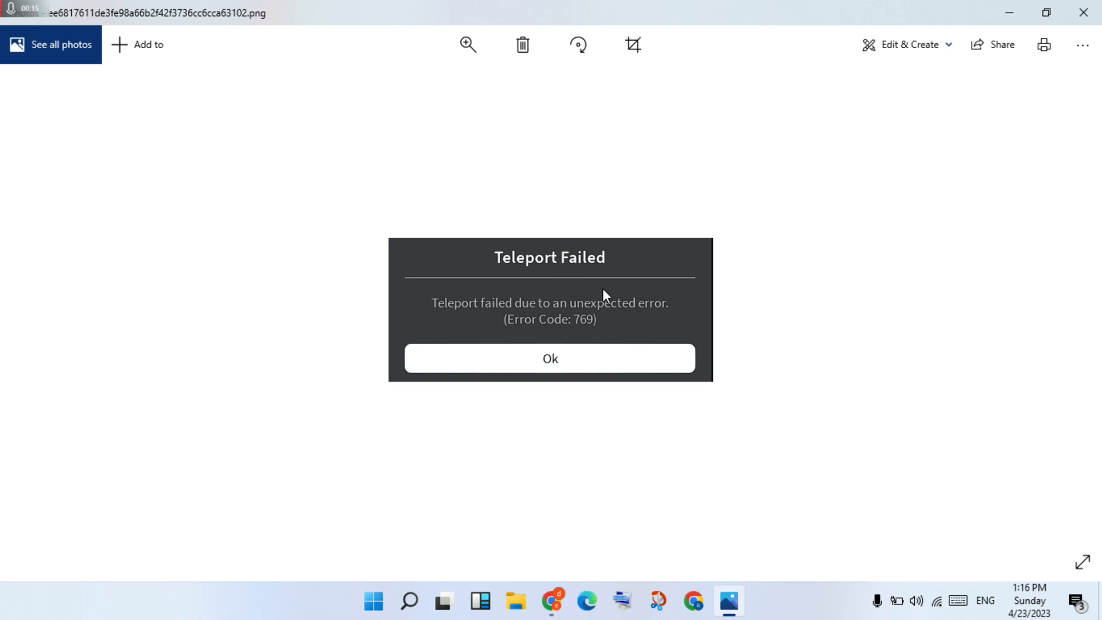
mouse_move(657, 306)
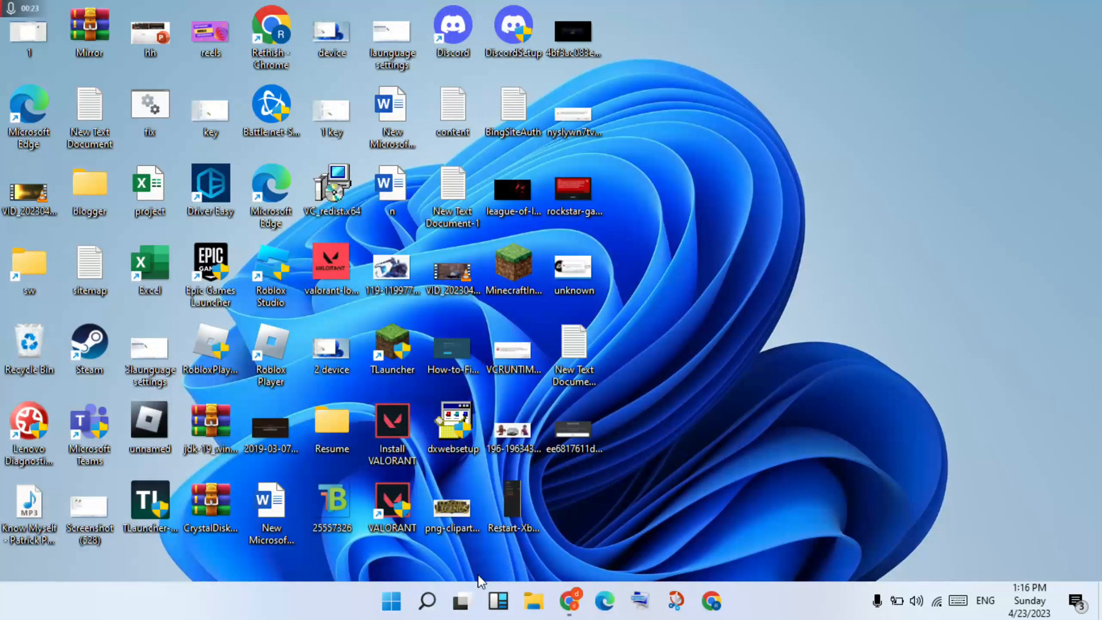
mouse_move(427, 600)
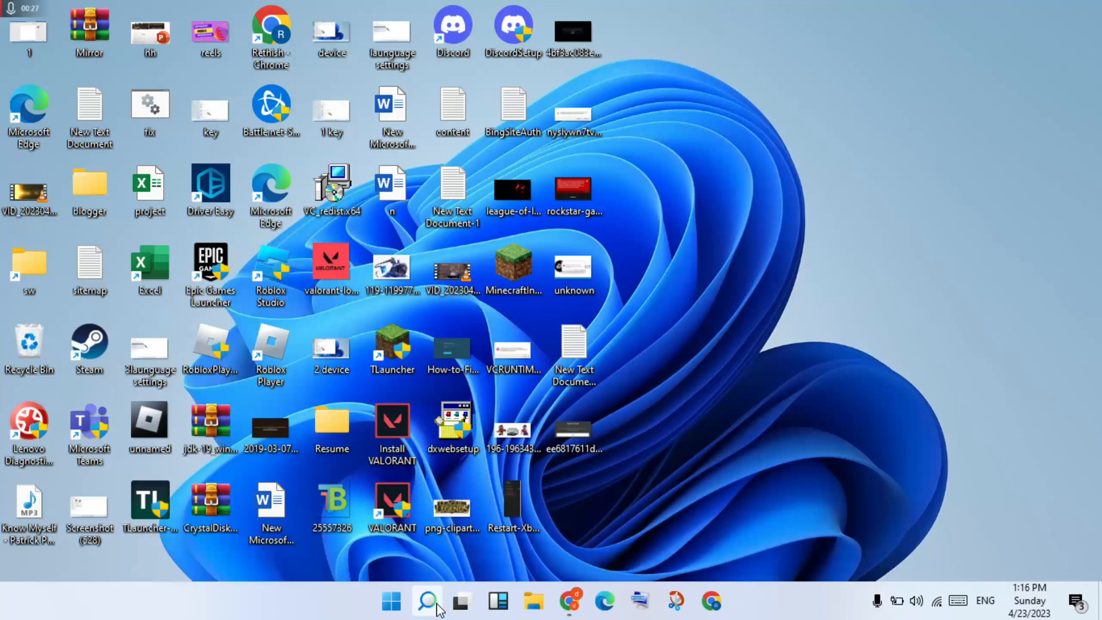
Search Windows for 'task Manager' from the taskbar search
click(426, 601)
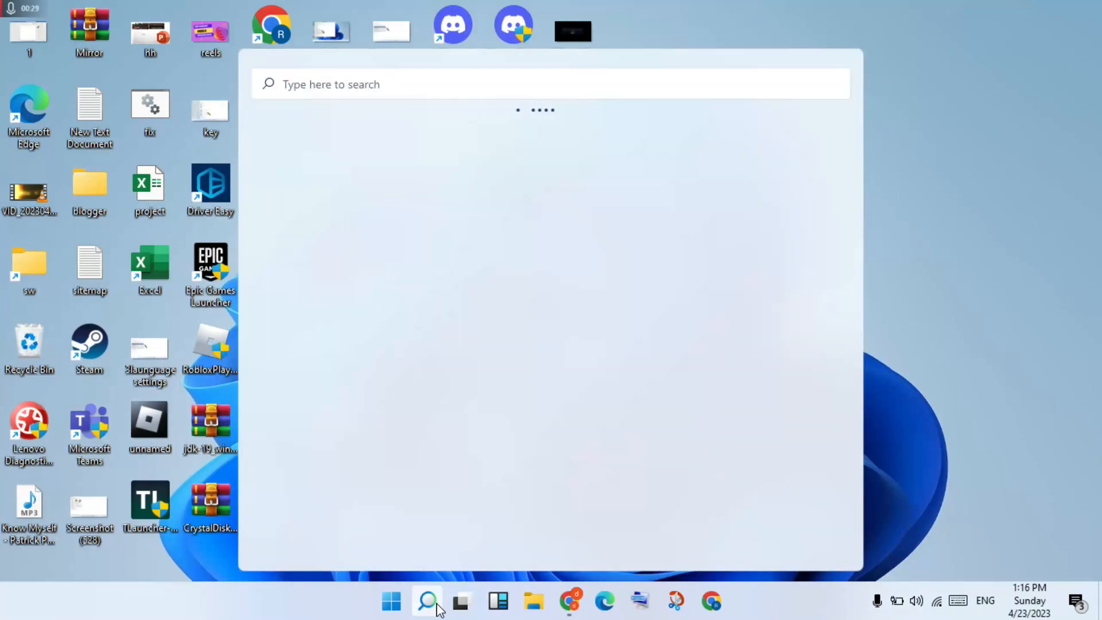
text(t)
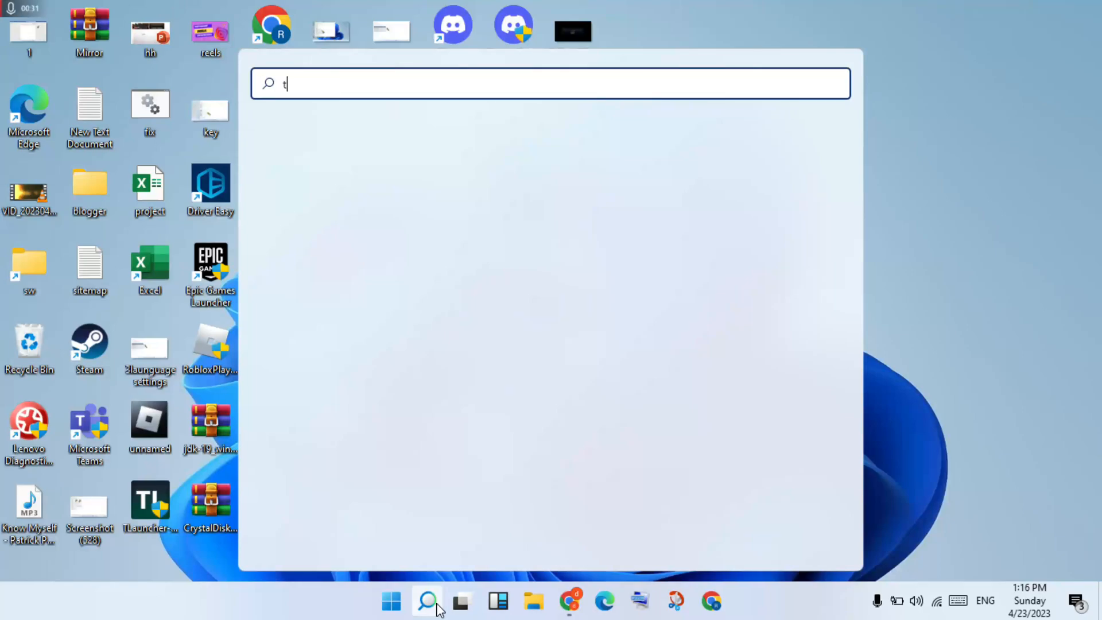
text(ask)
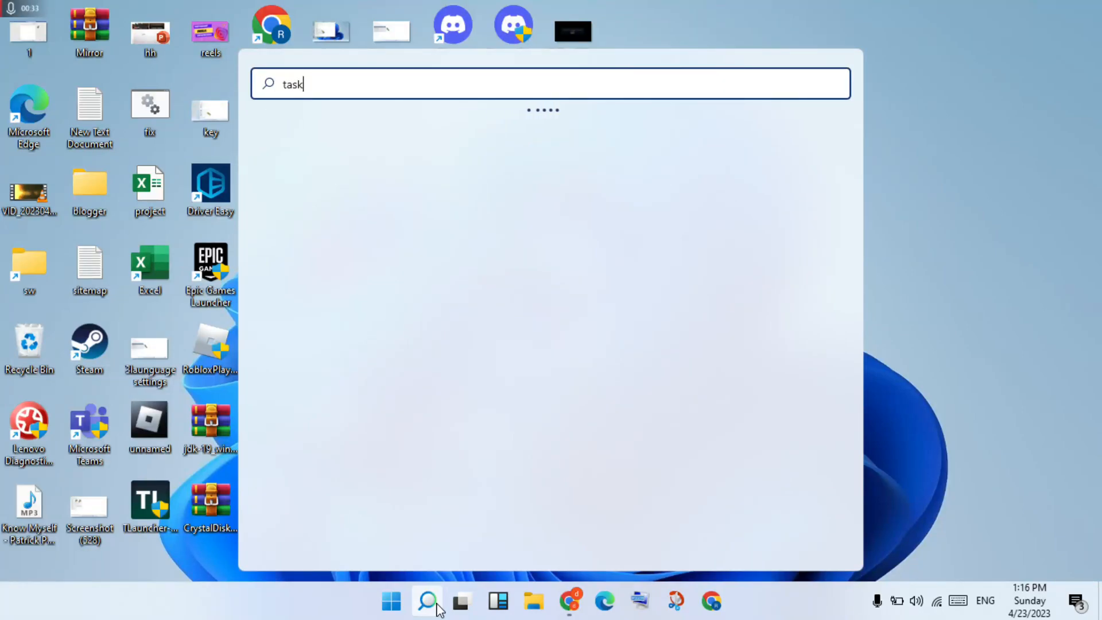
text(Manager)
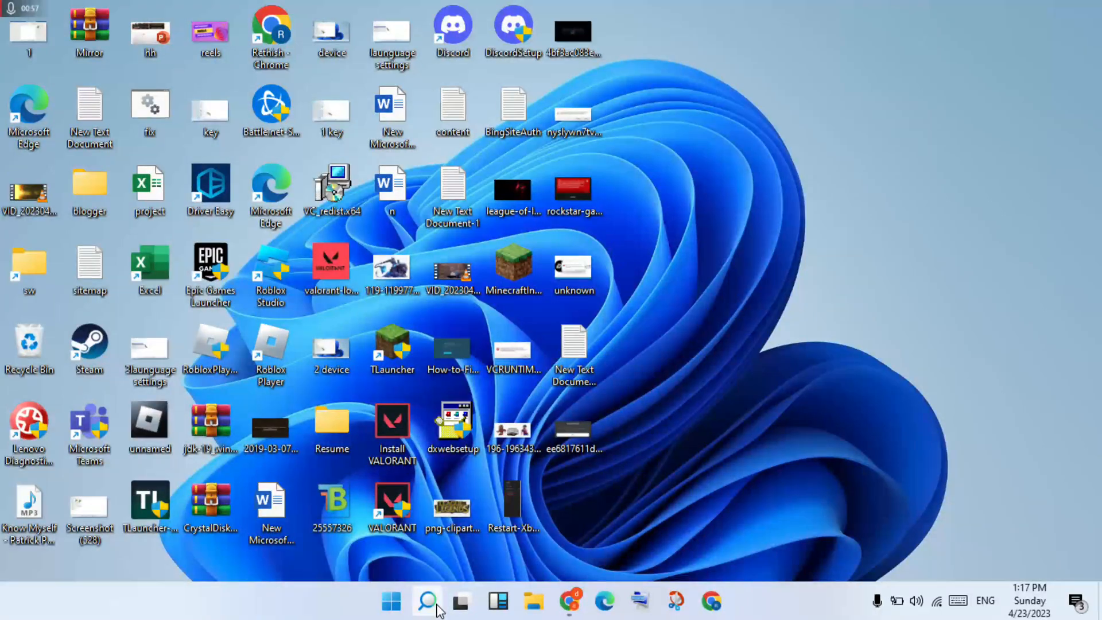
Search 'task Manager' again and launch Task Manager from the best match
click(427, 600)
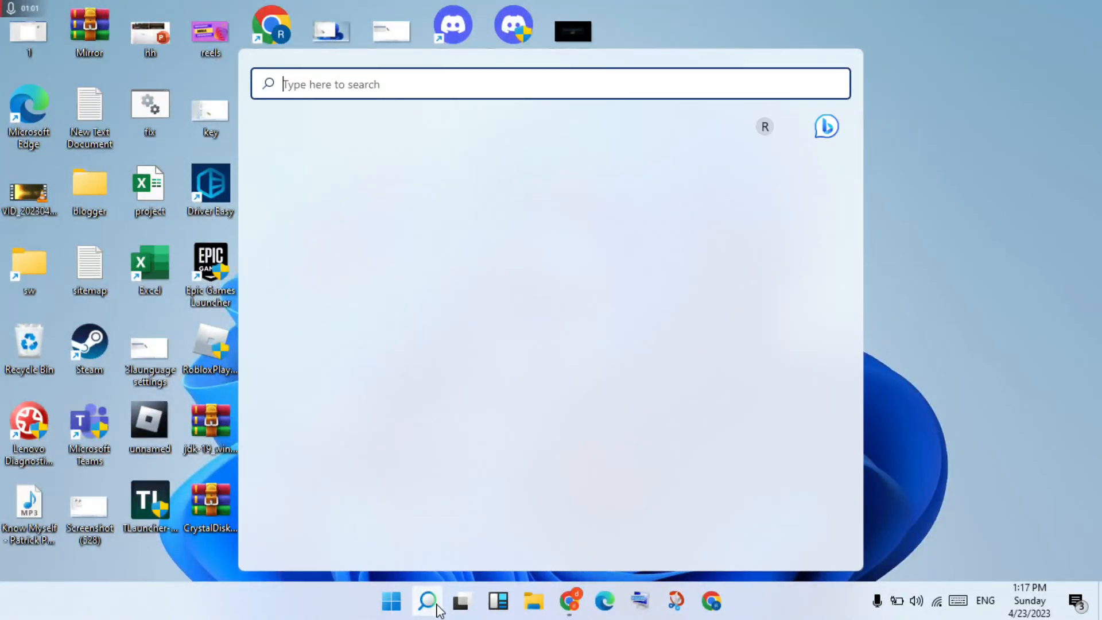
text(t)
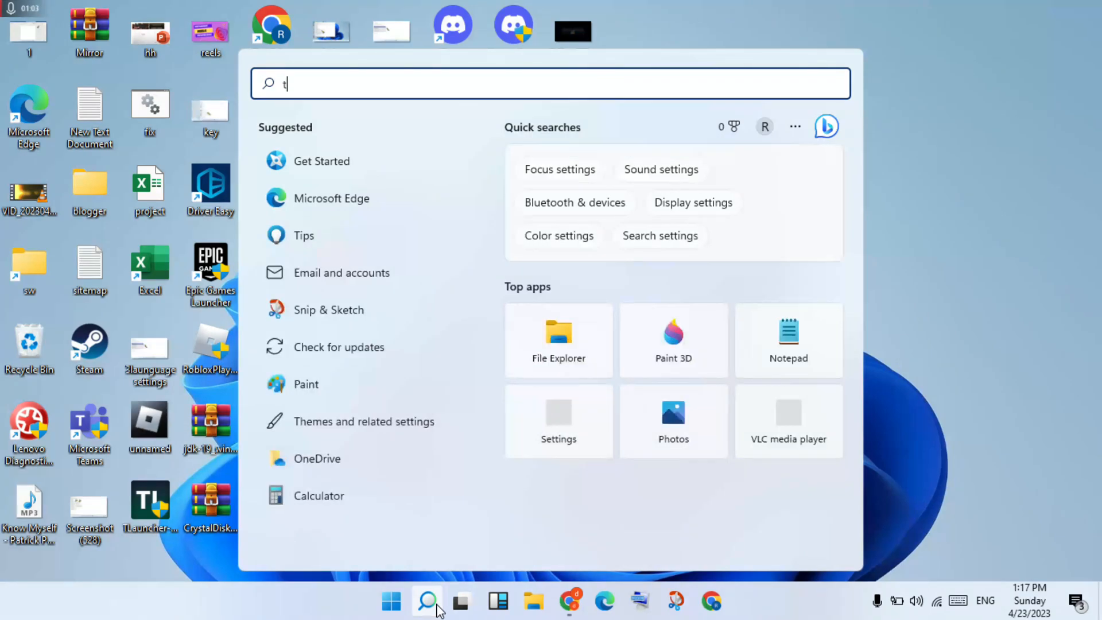
text(ask Manager)
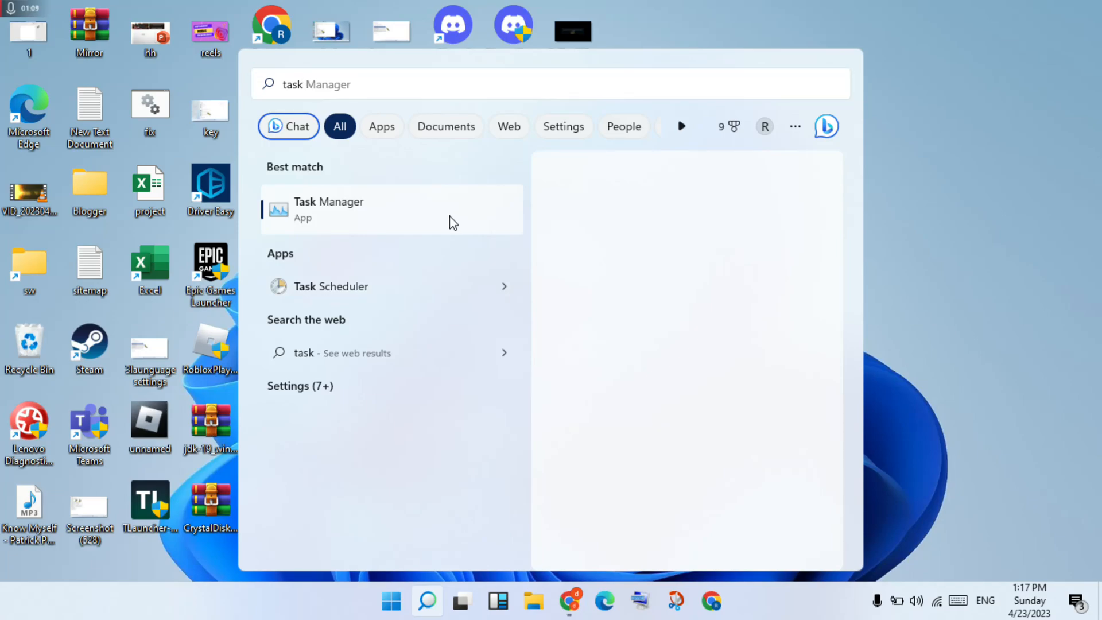
click(328, 209)
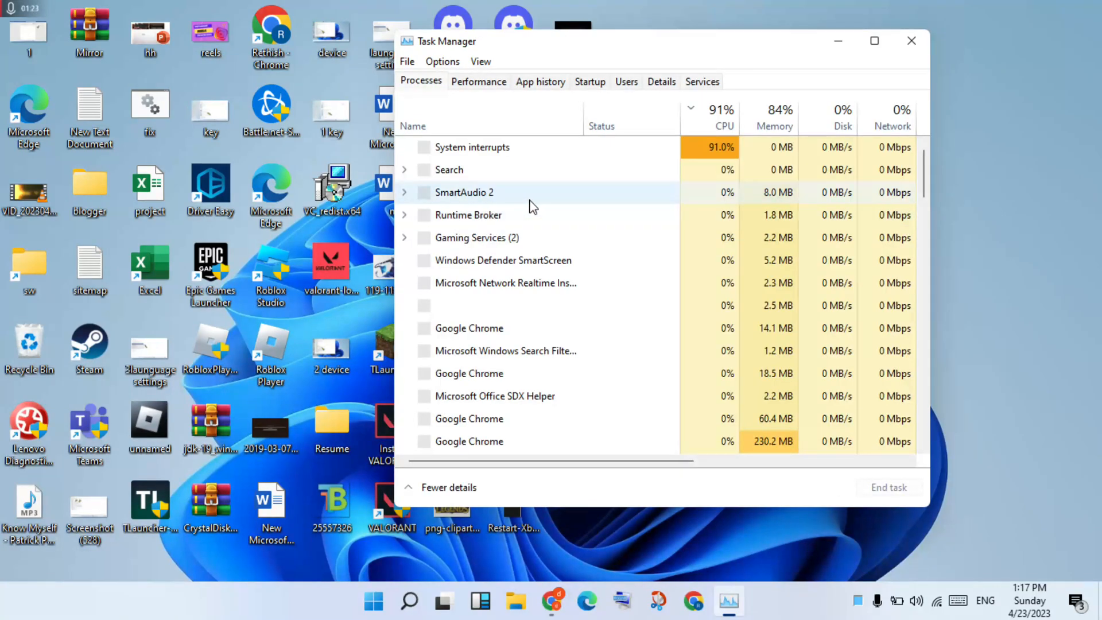
mouse_move(606, 211)
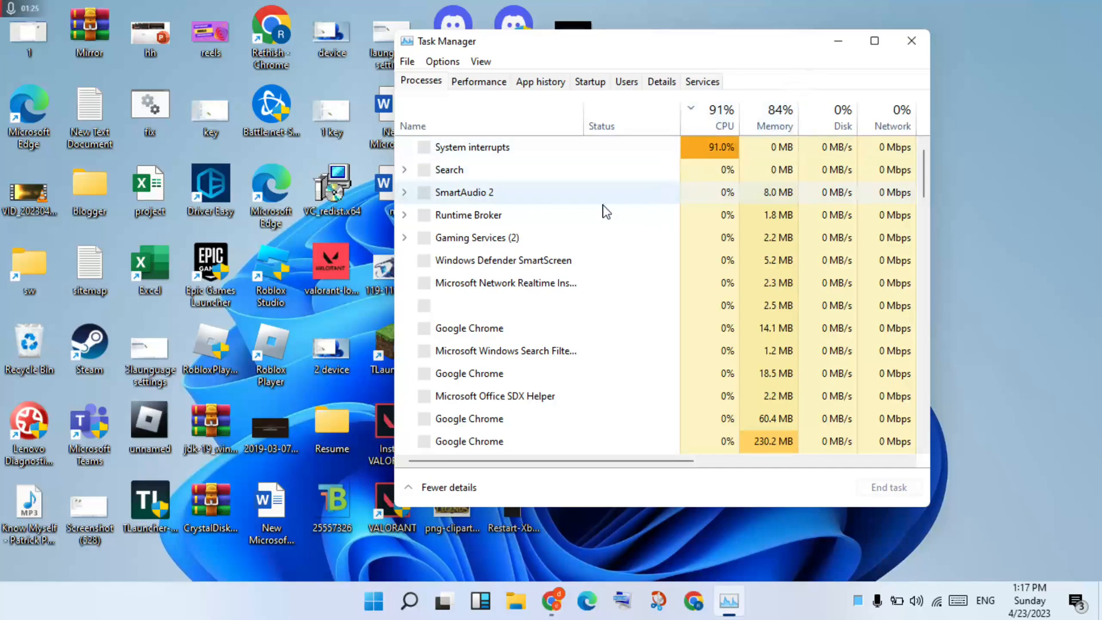
Look through the Processes list and close Task Manager
scroll(down, 3)
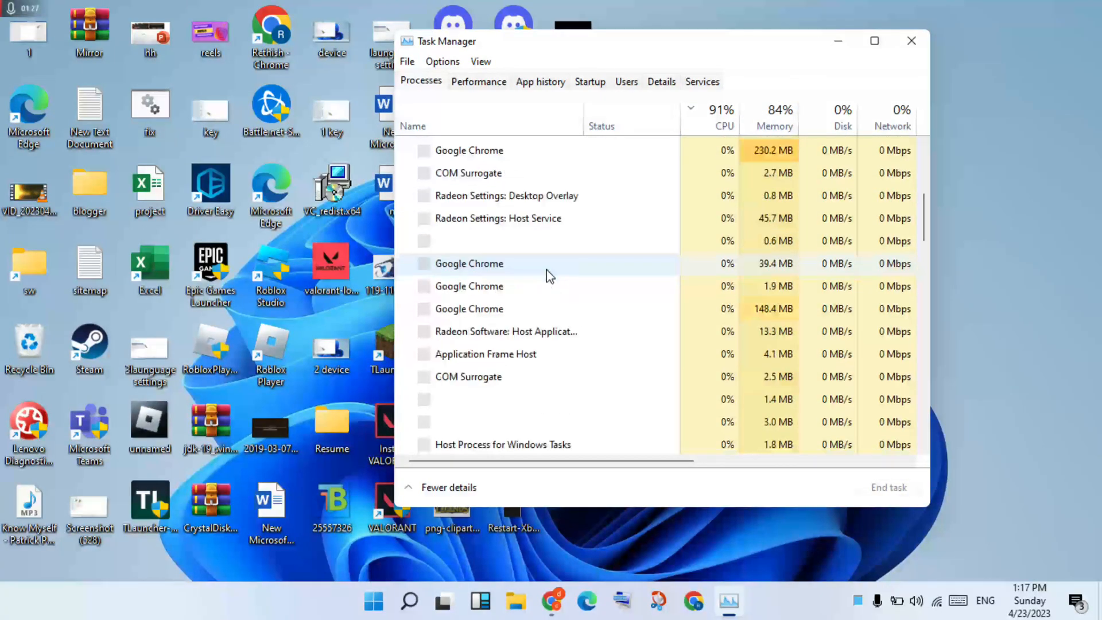
scroll(down, 3)
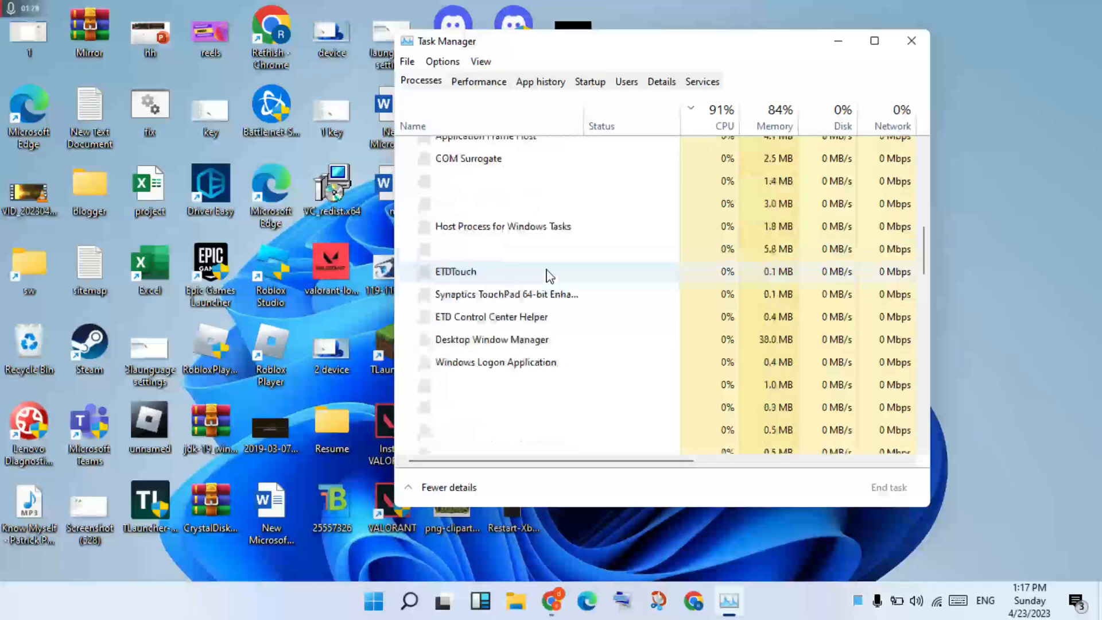
right_click(456, 271)
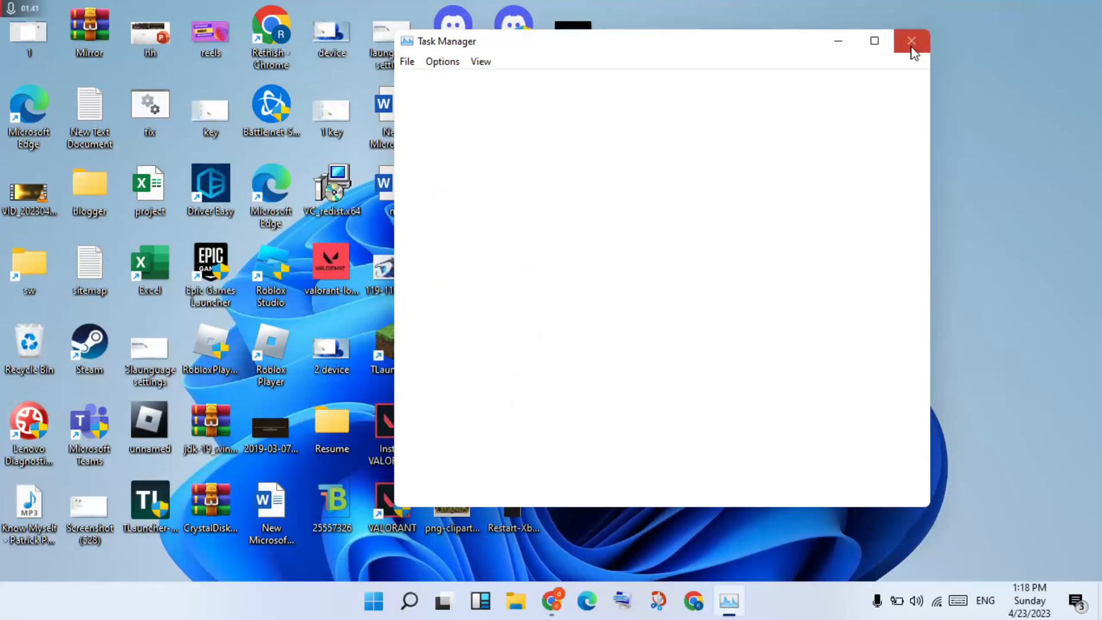
click(911, 41)
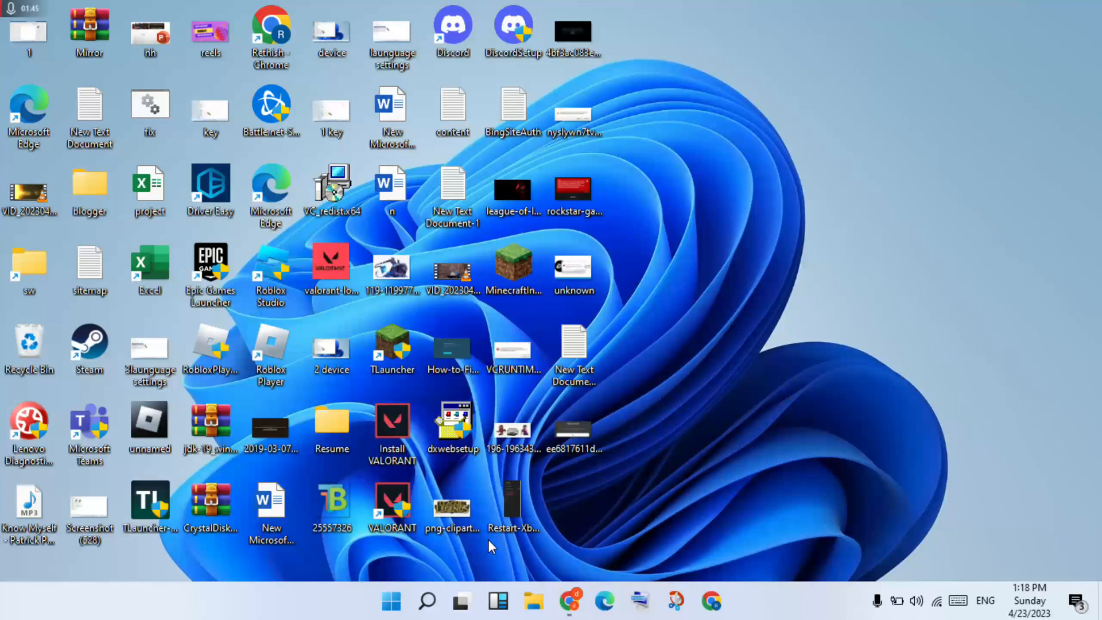
mouse_move(426, 600)
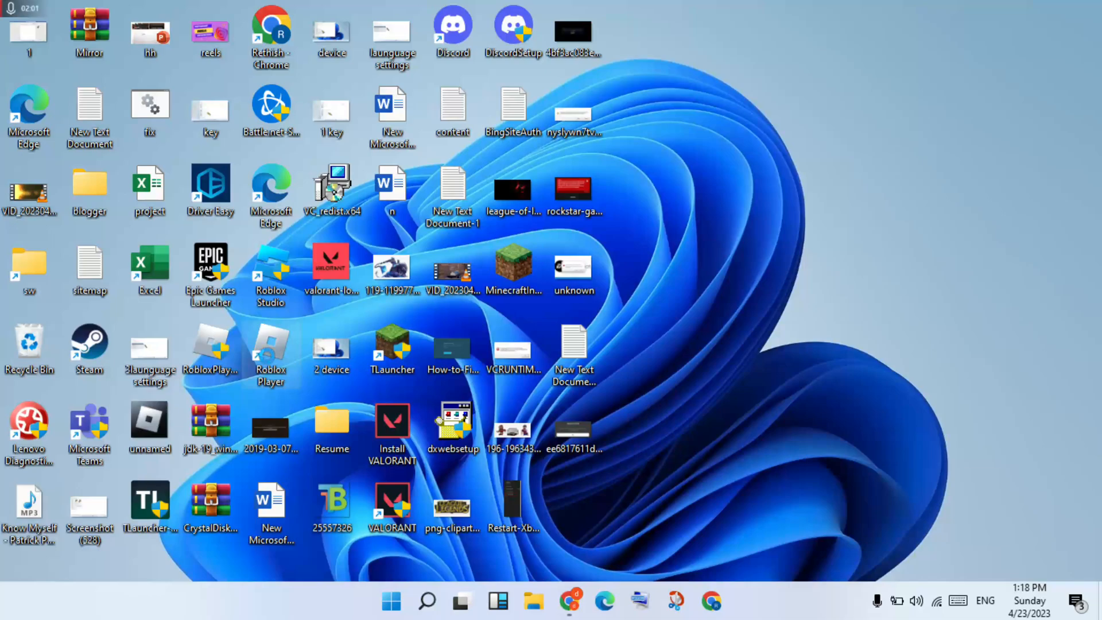
Open Properties of the Roblox Player desktop shortcut from its context menu
right_click(270, 352)
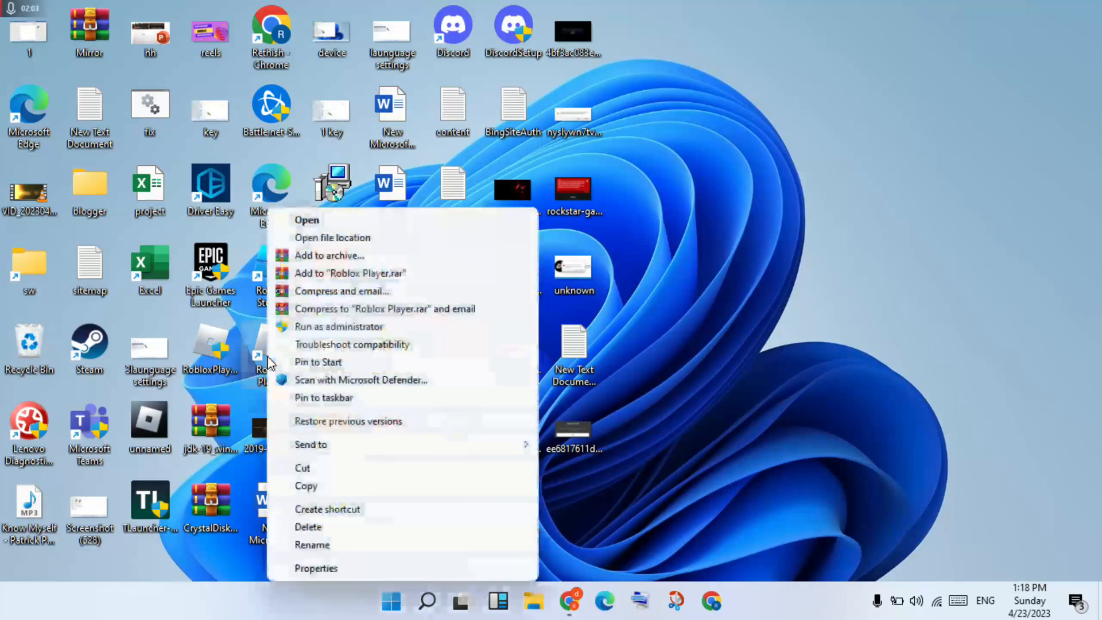
mouse_move(331, 576)
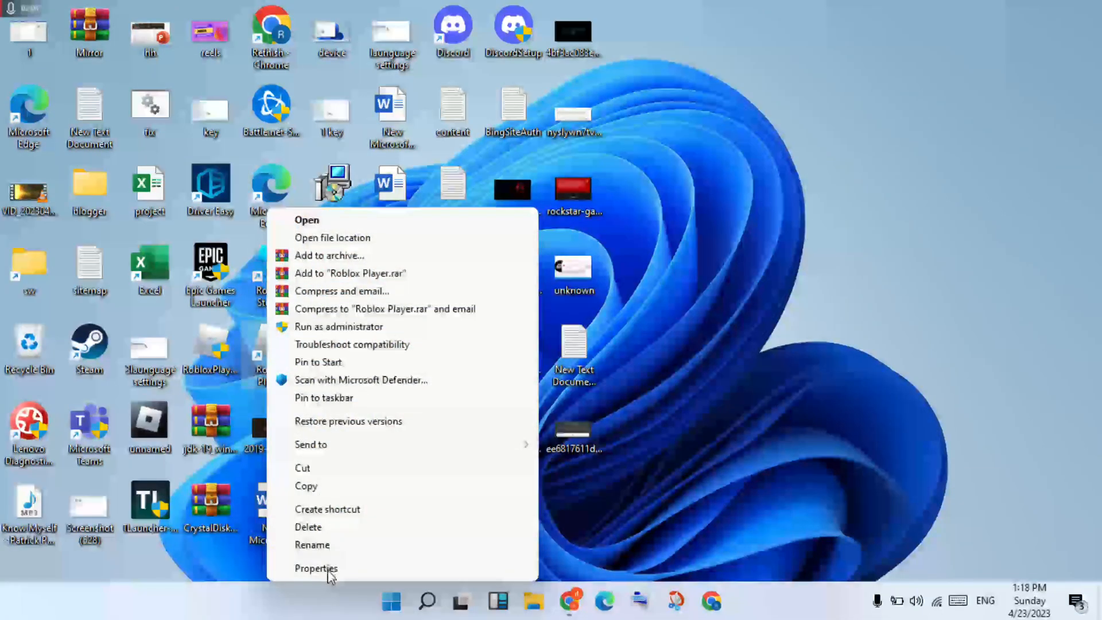
click(316, 569)
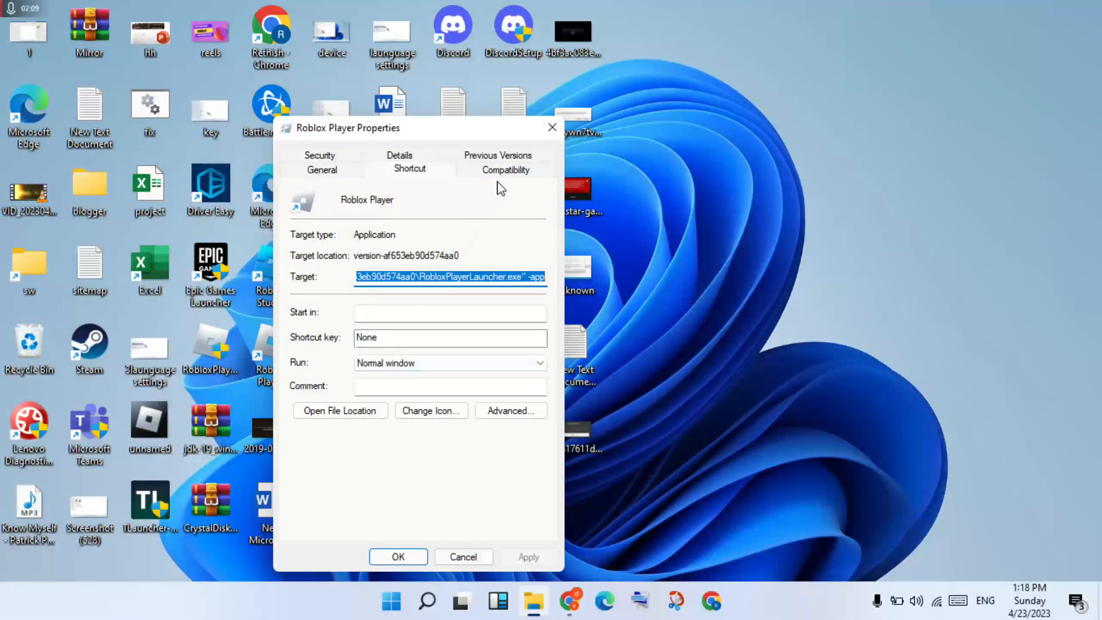
On Compatibility, enable Windows 8 compatibility mode and Run as administrator for Roblox Player
click(505, 169)
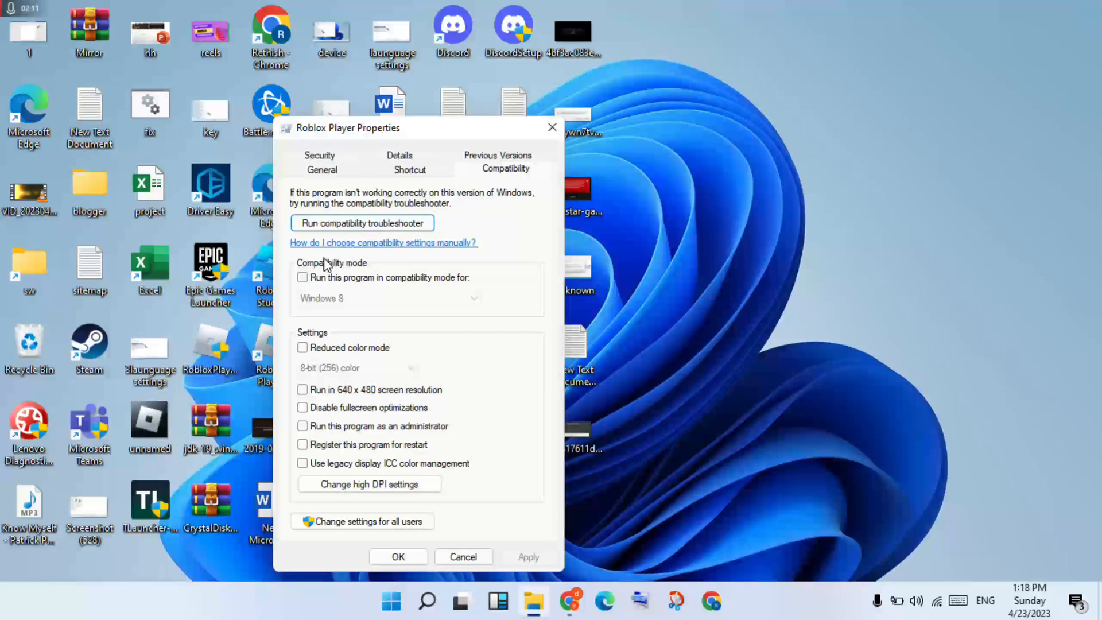
click(303, 277)
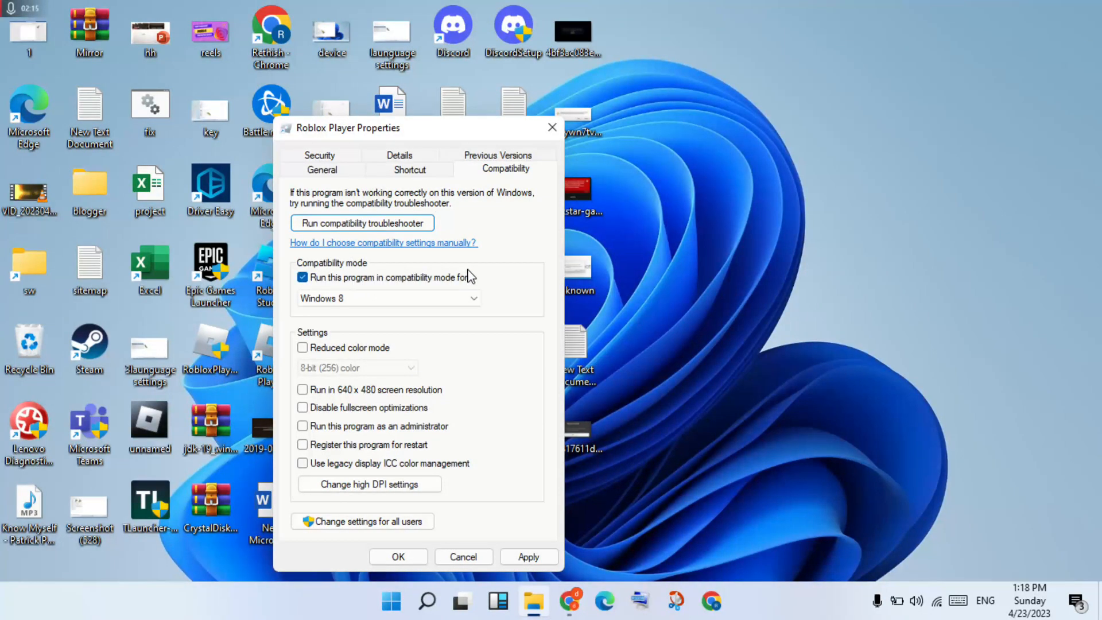
click(389, 298)
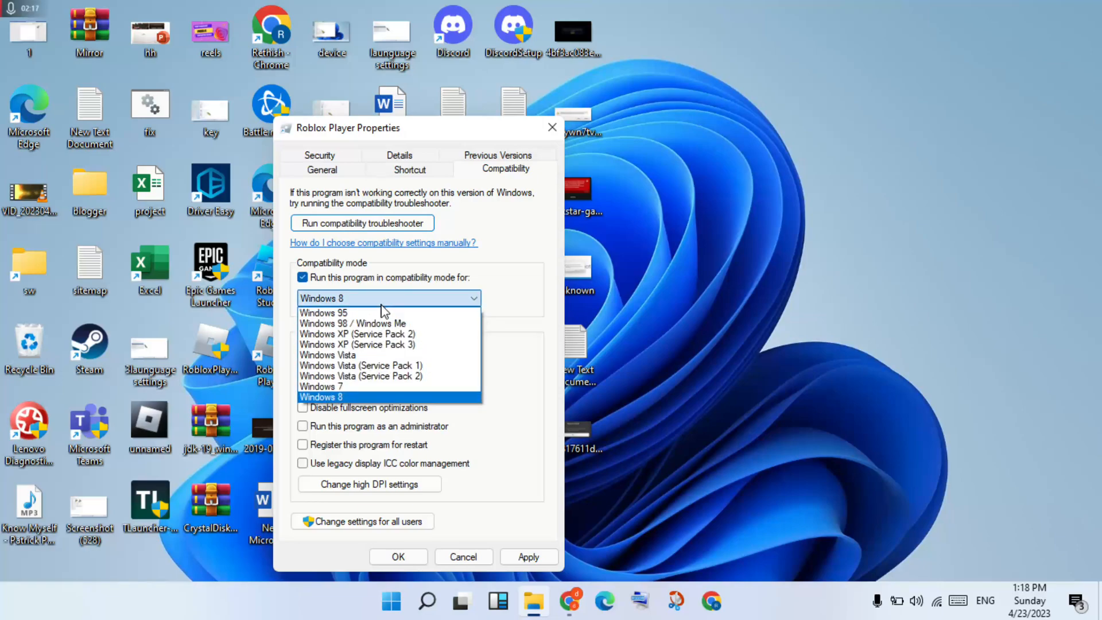
click(320, 396)
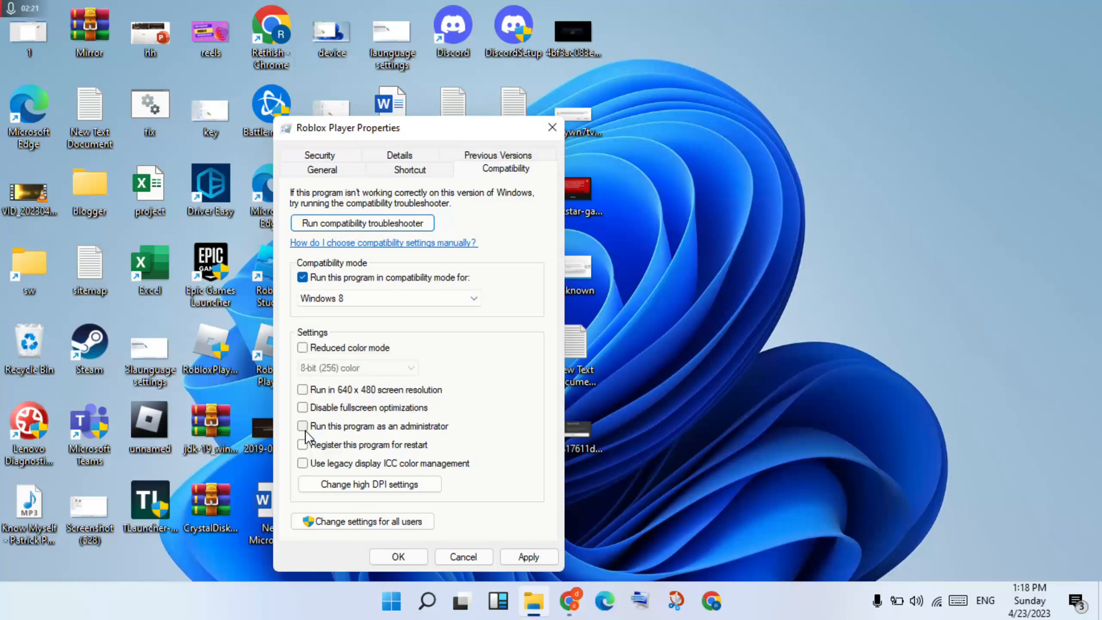
click(302, 426)
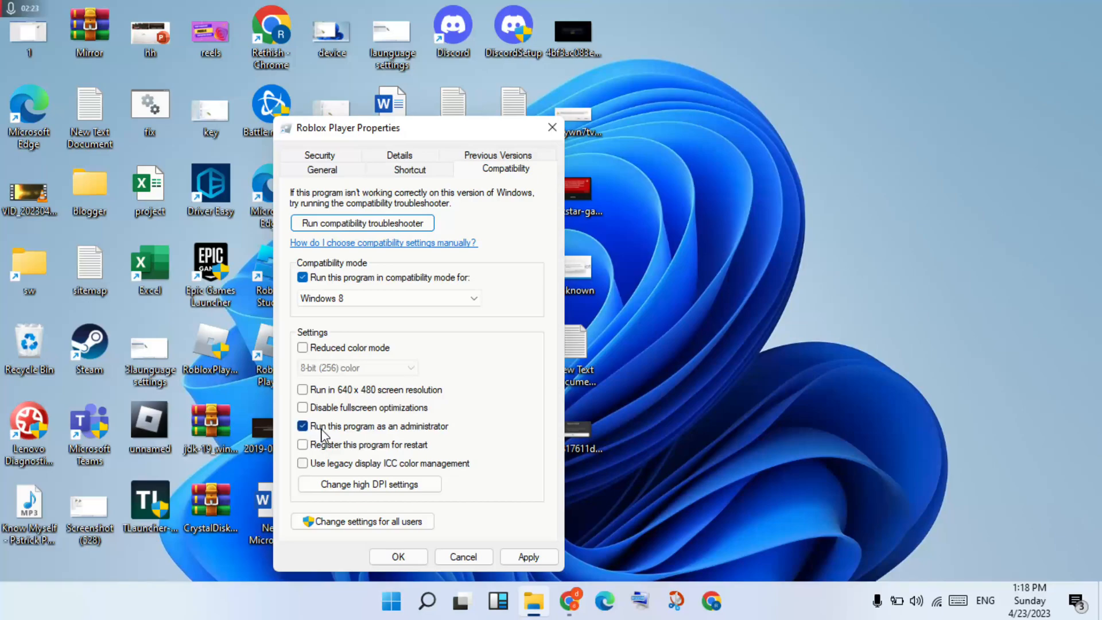
mouse_move(459, 426)
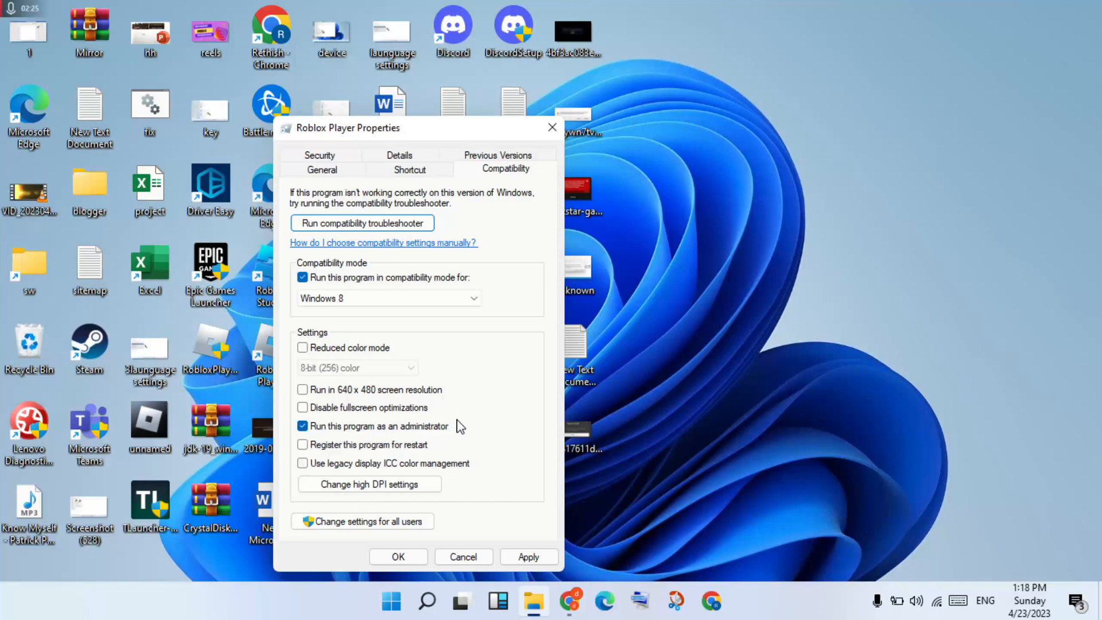
Apply the compatibility changes and close the Properties dialog with OK
click(529, 557)
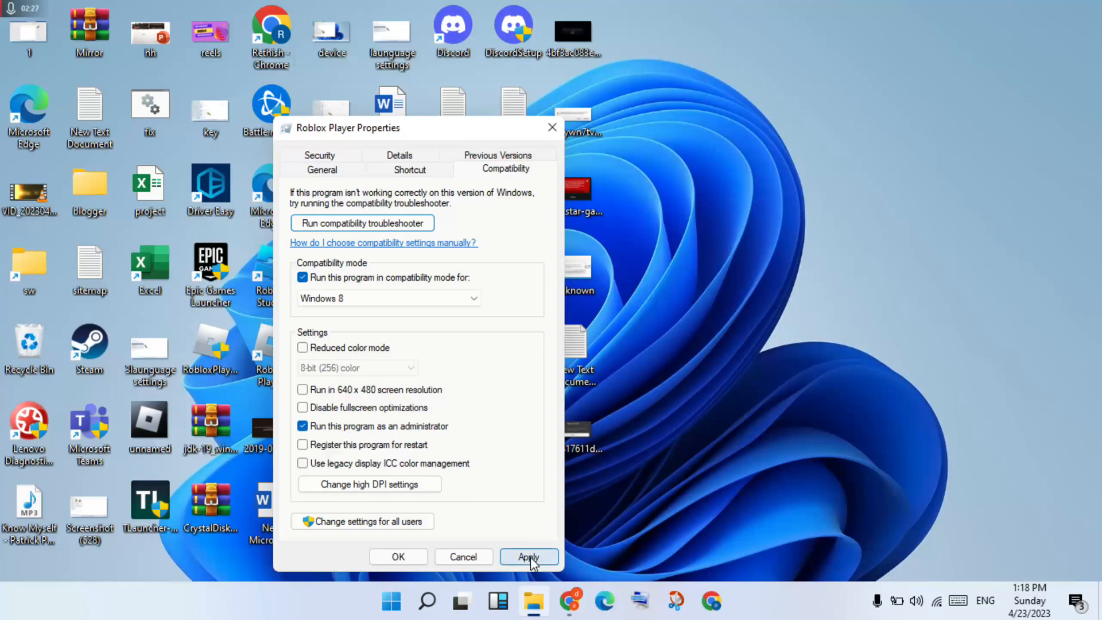
click(528, 555)
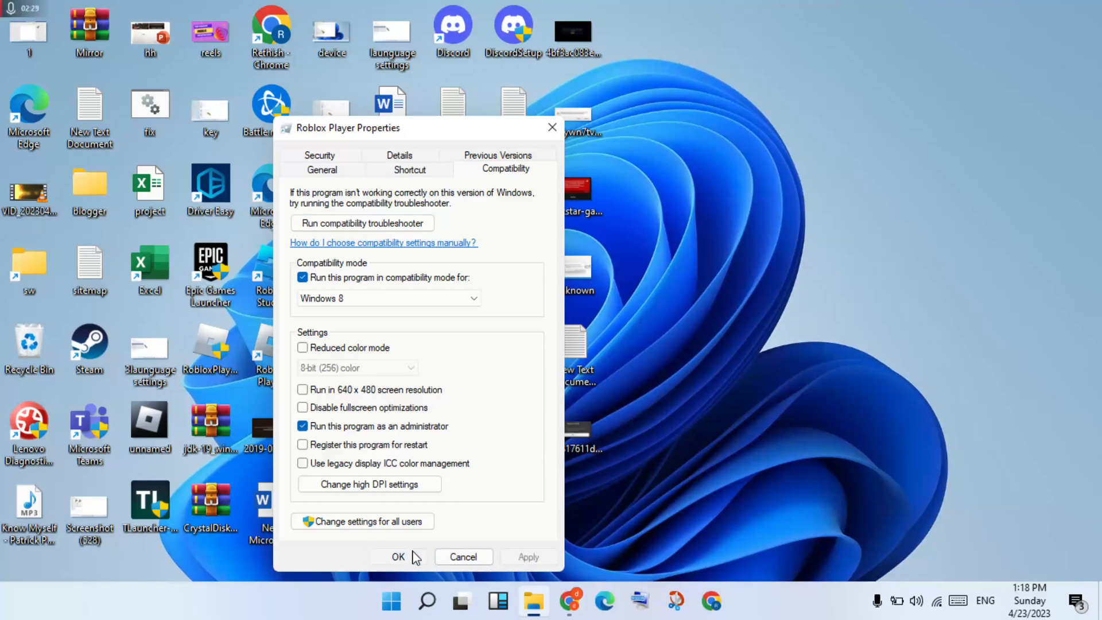
click(399, 557)
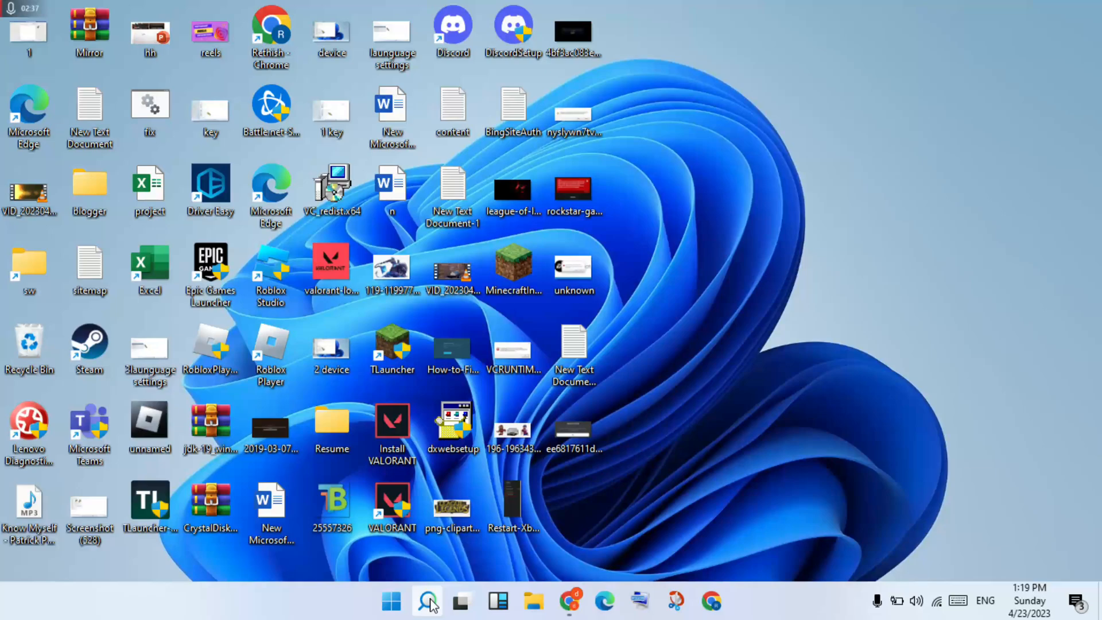
Search 'con' to reach Control Panel's Network and Internet, then Network and Sharing Center
click(425, 601)
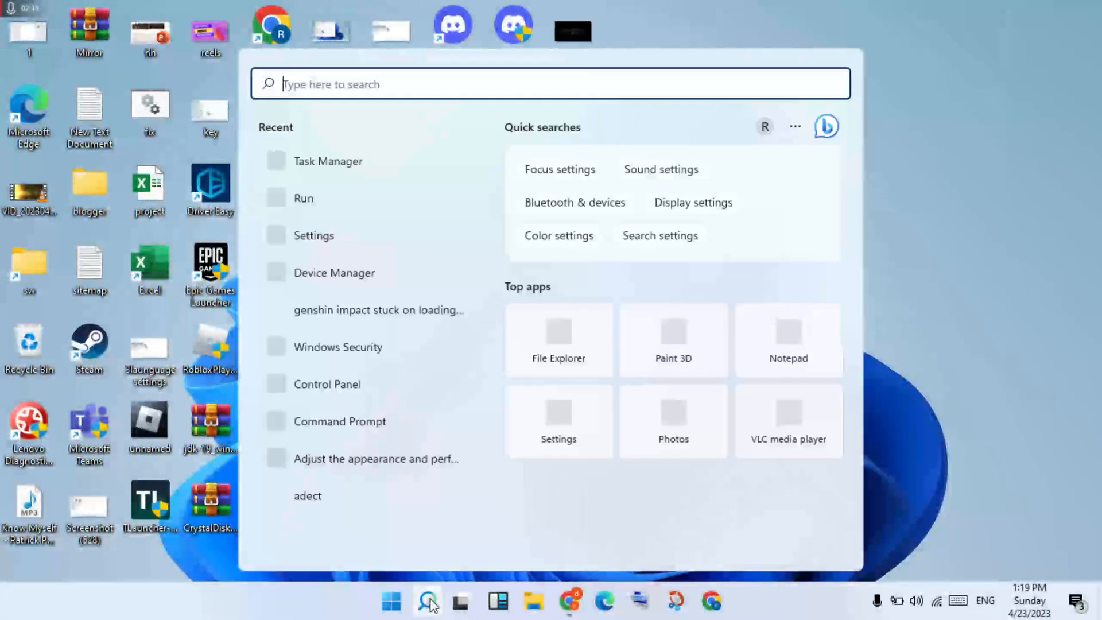
text(c)
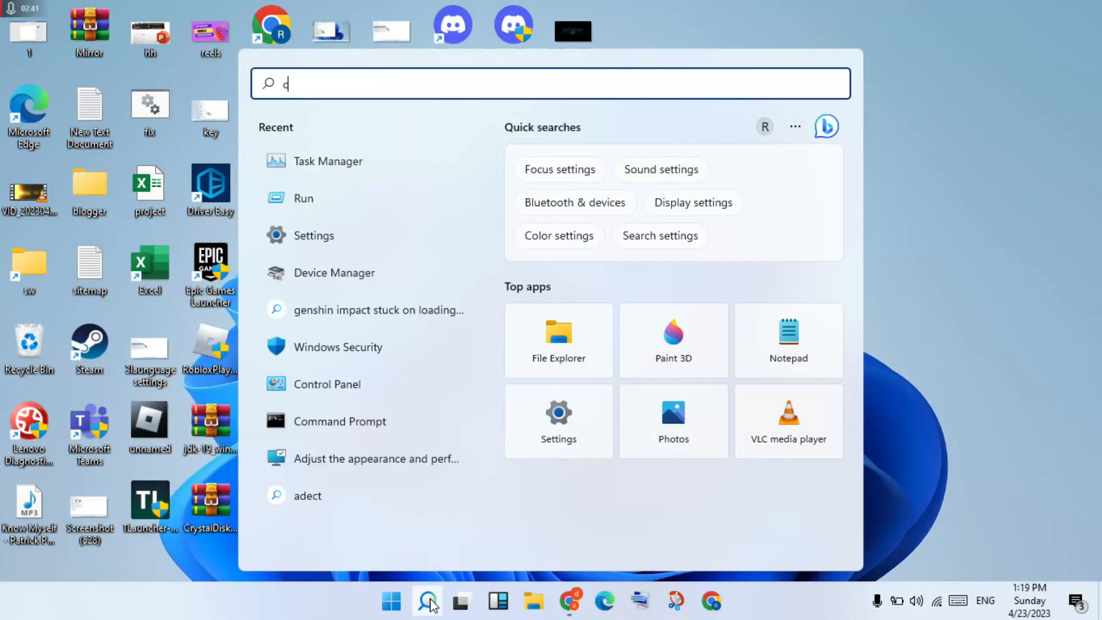
text(on)
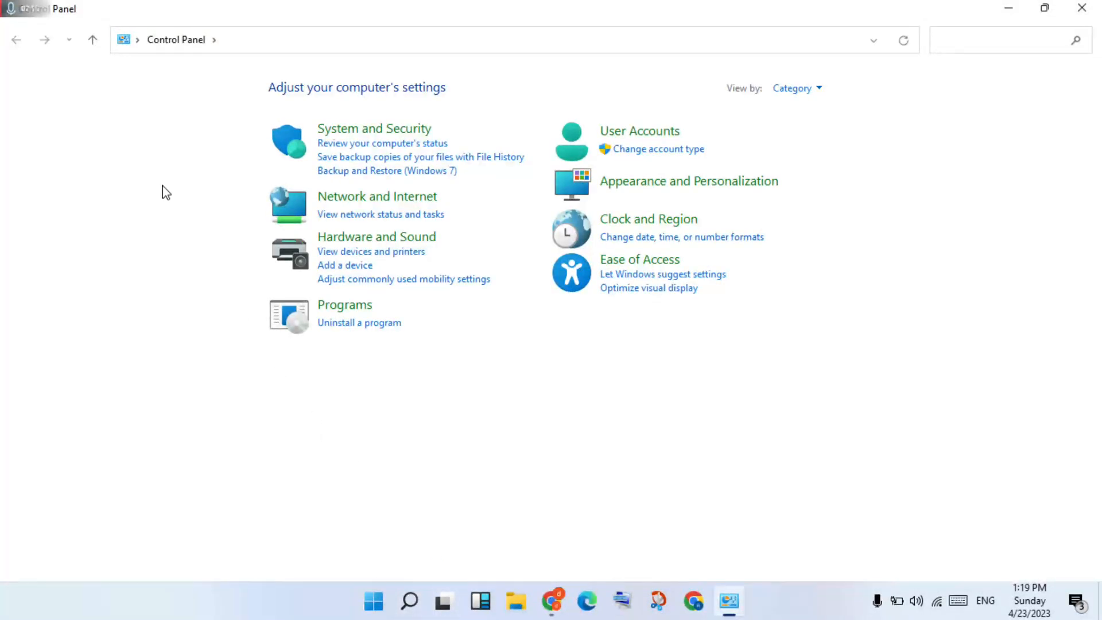
click(376, 196)
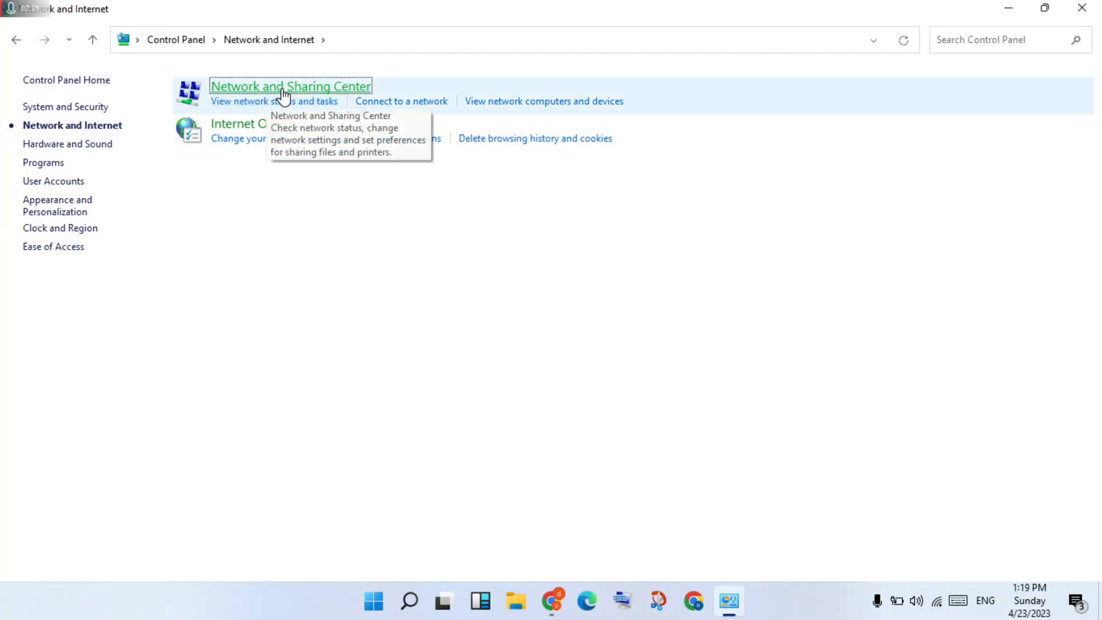
click(290, 86)
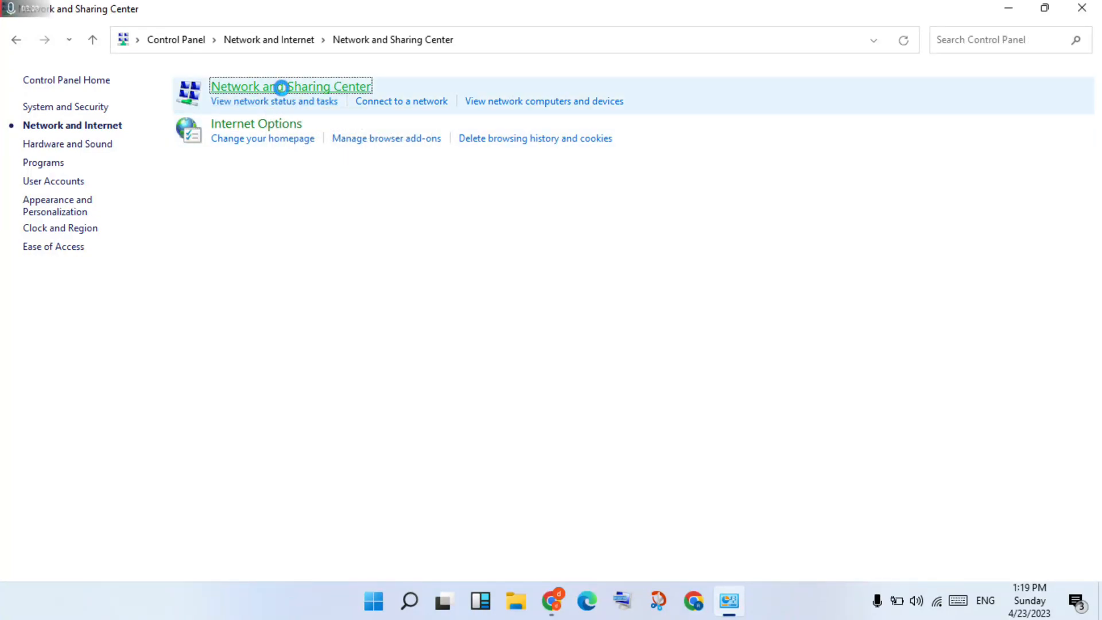
click(290, 86)
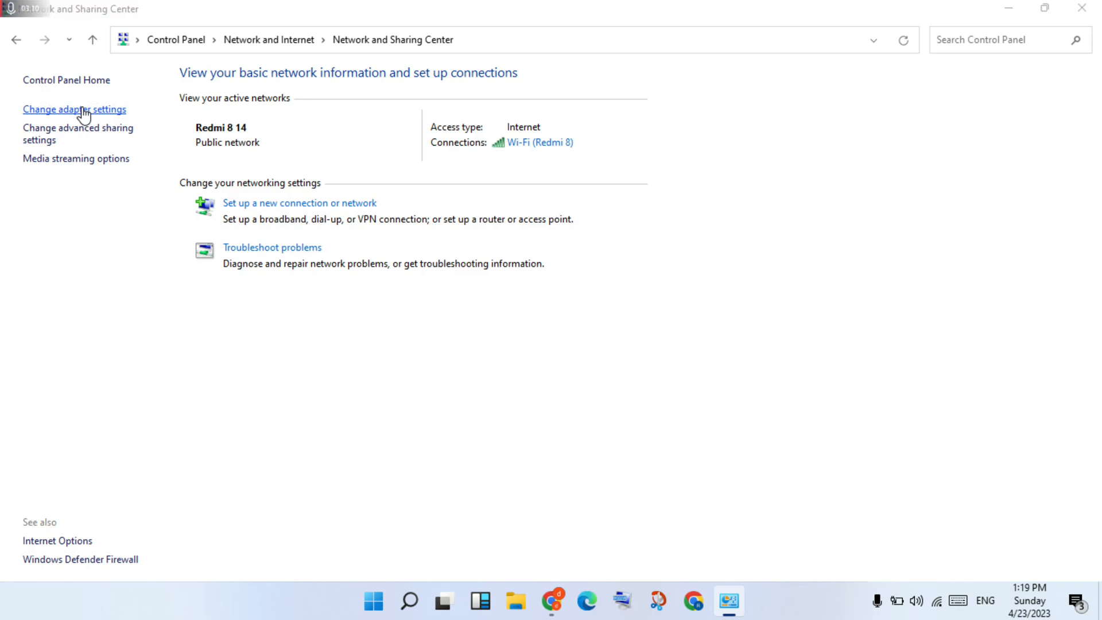
From adapter settings, open the Wi-Fi connection's Internet Protocol Version 4 (TCP/IPv4) properties
click(74, 110)
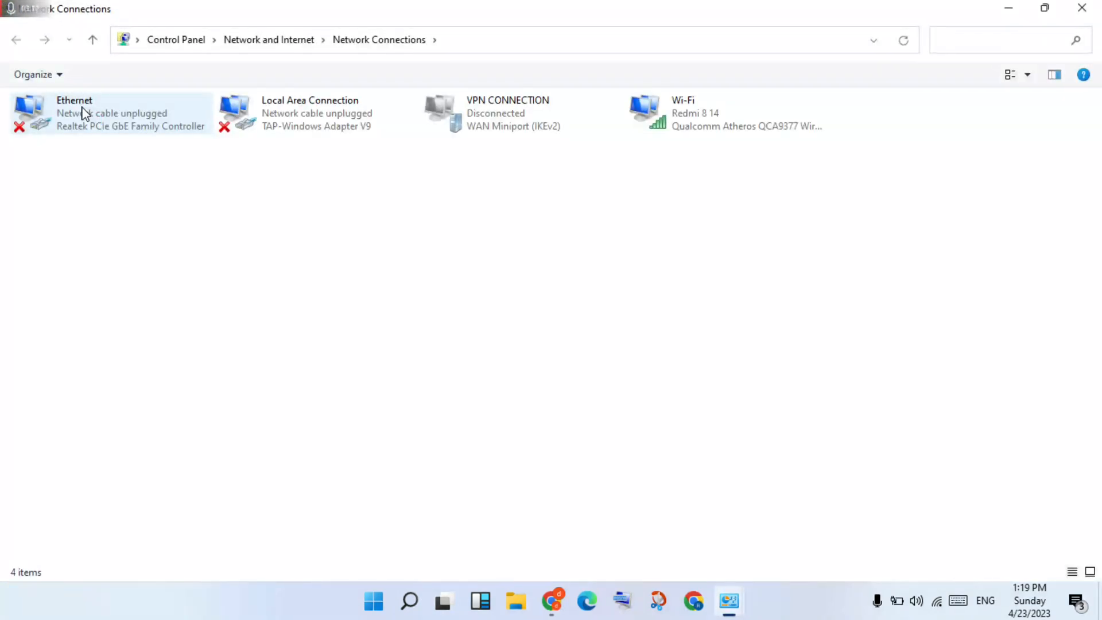
mouse_move(728, 114)
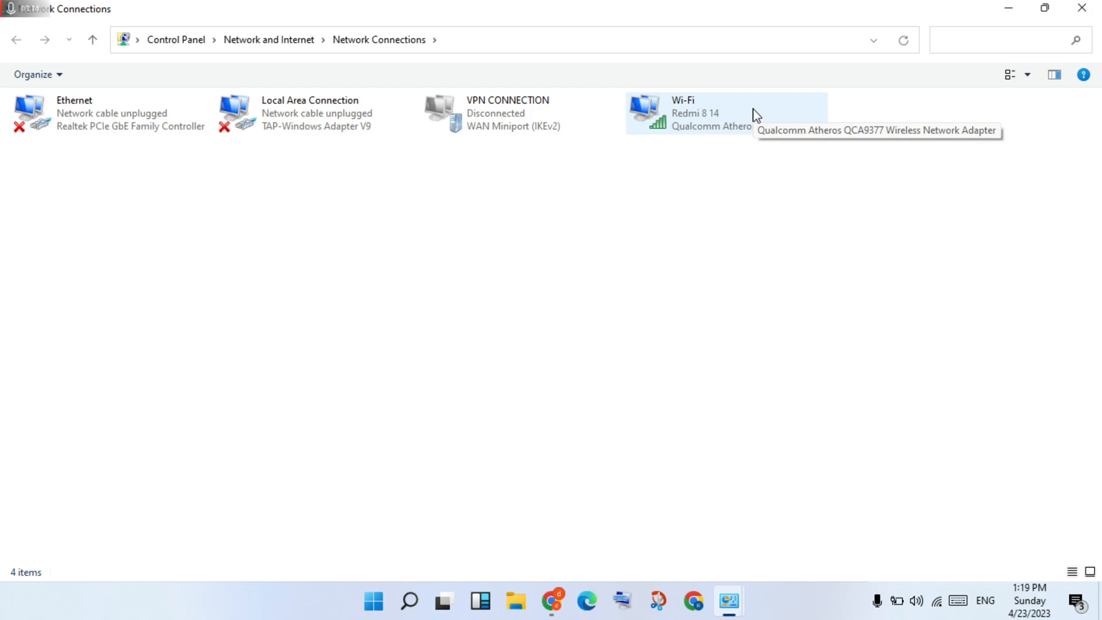
right_click(725, 113)
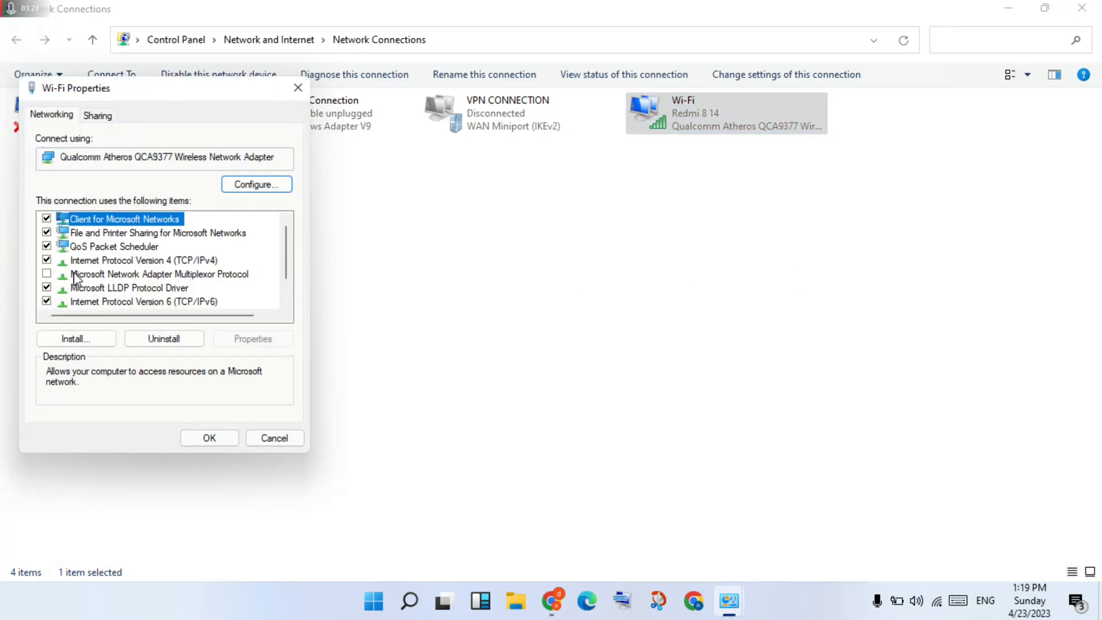
click(144, 260)
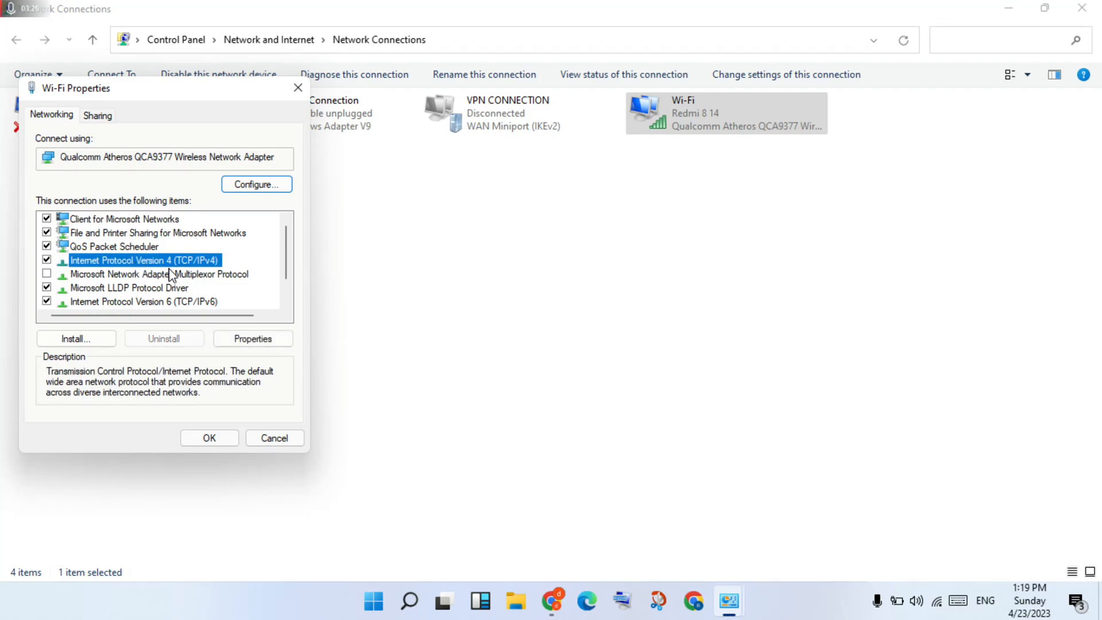
click(251, 338)
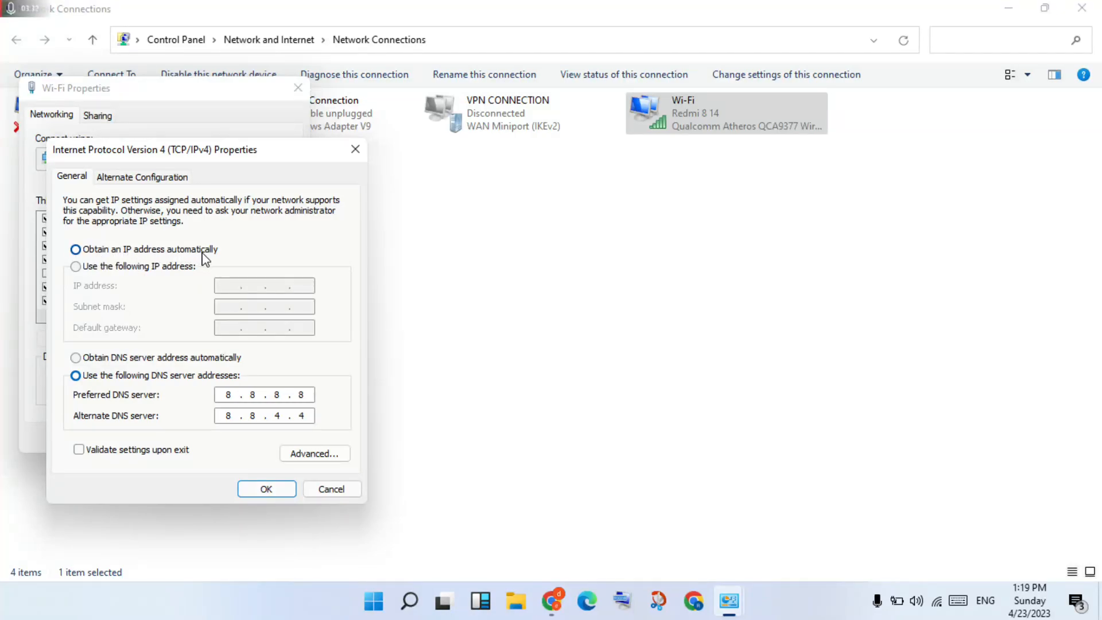
Set Wi-Fi IPv4 DNS servers to 1.1.1.1 and 1.0.0.1 and confirm with OK
click(76, 250)
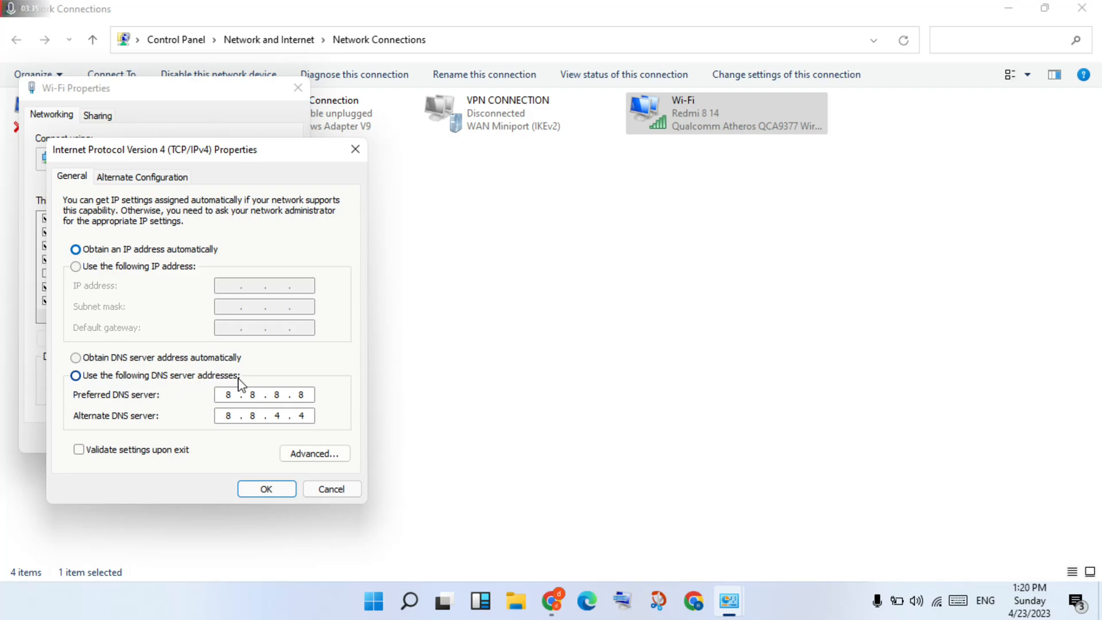
click(76, 374)
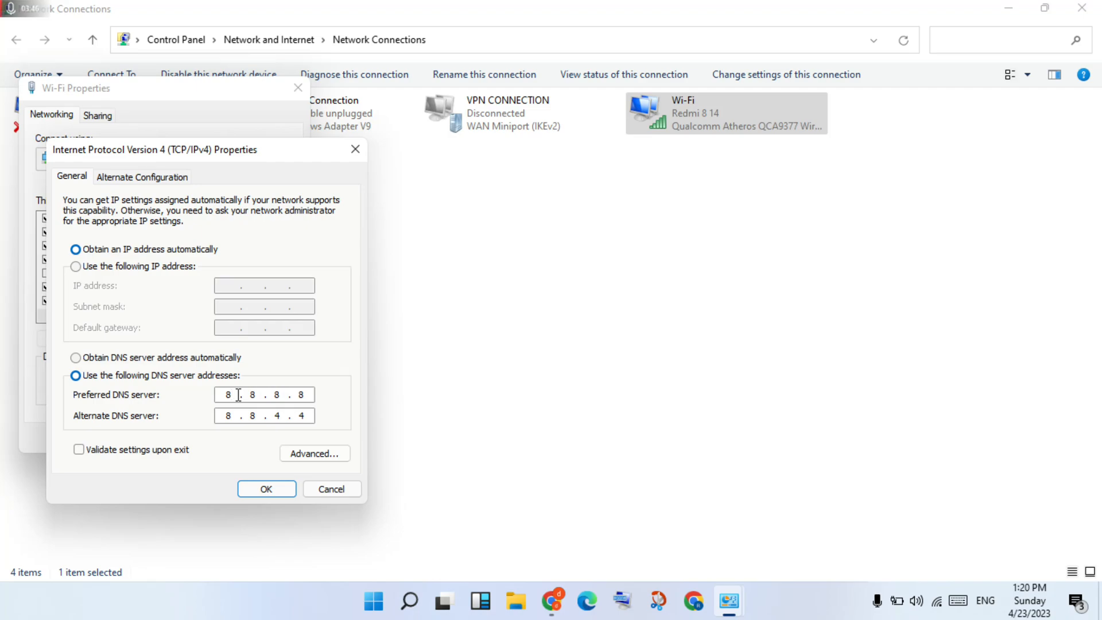
text(1 . 1 . 1 . 8)
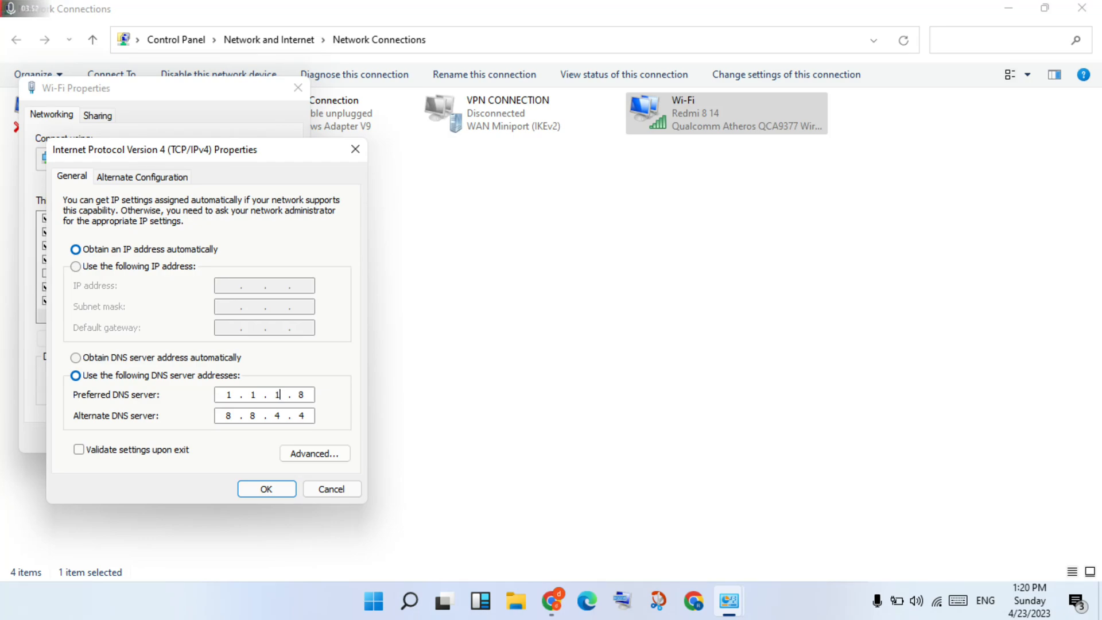
key(Backspace)
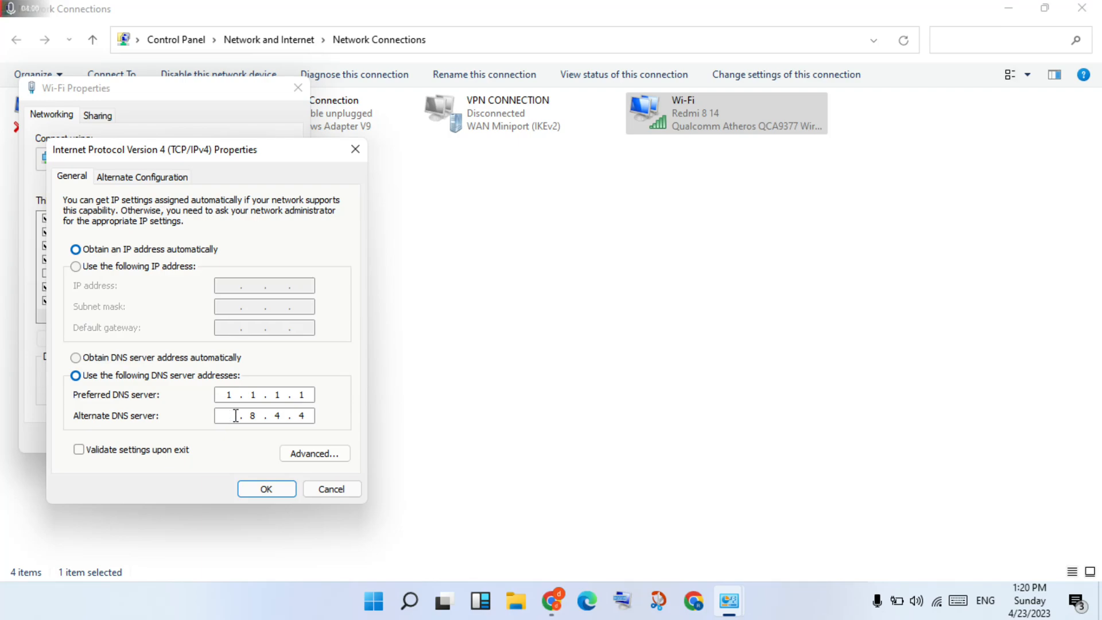
text(1)
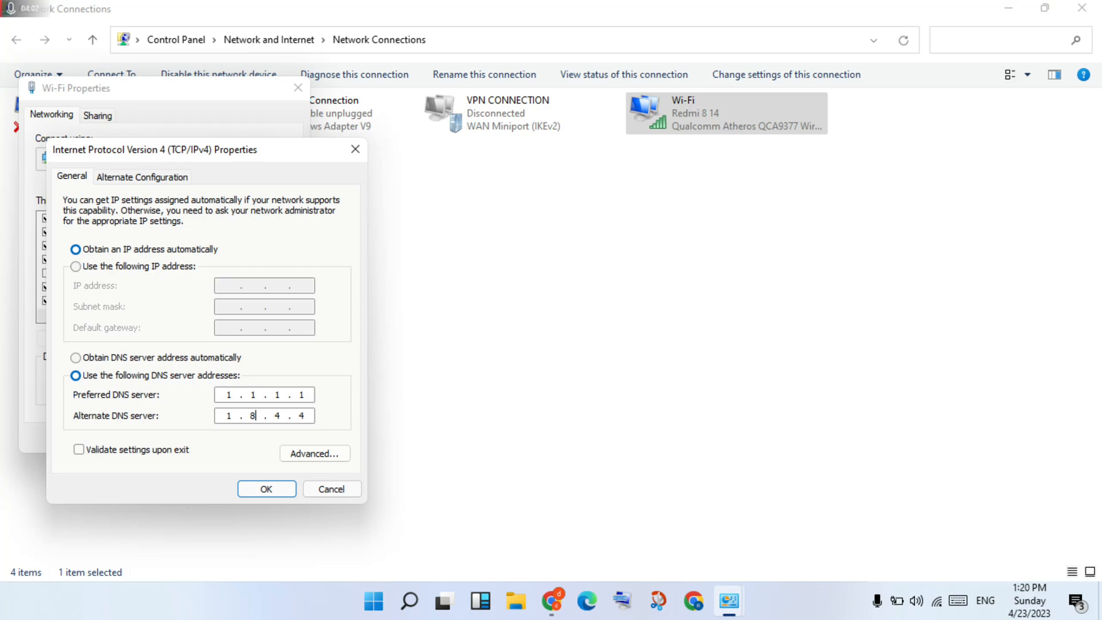
text(0)
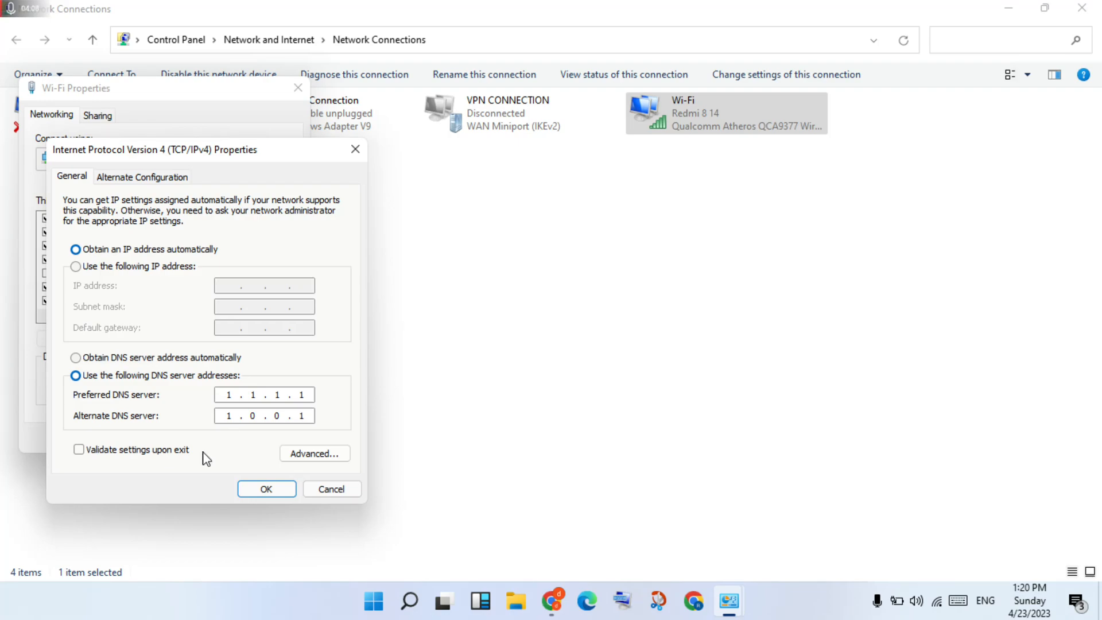
click(266, 490)
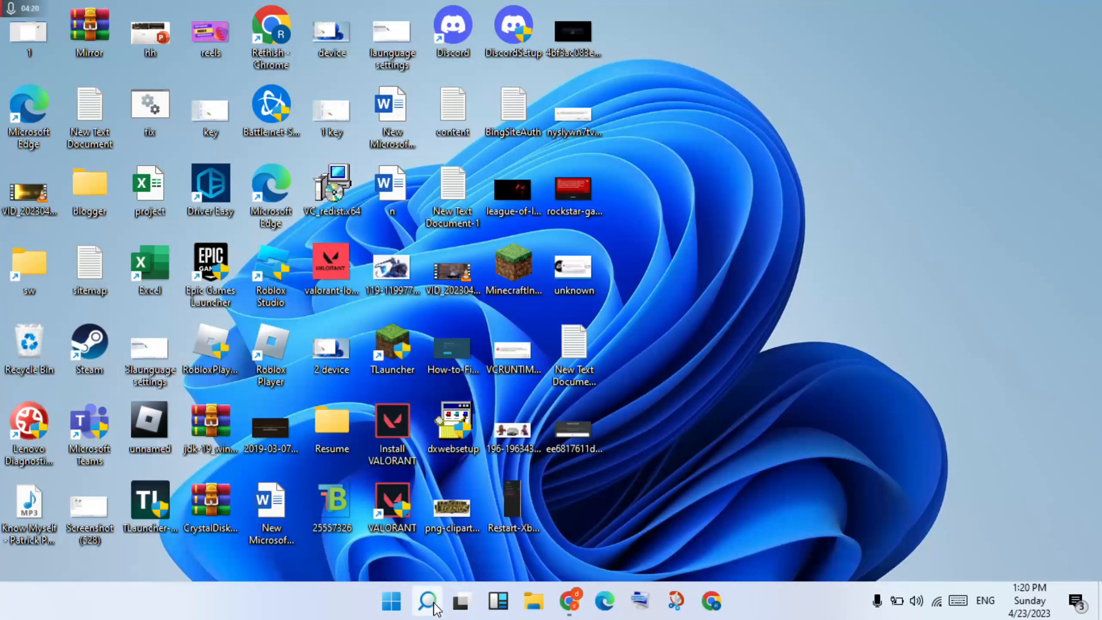
Search 'cmd', close the non-administrator Command Prompt, and search 'cmd' again
click(426, 601)
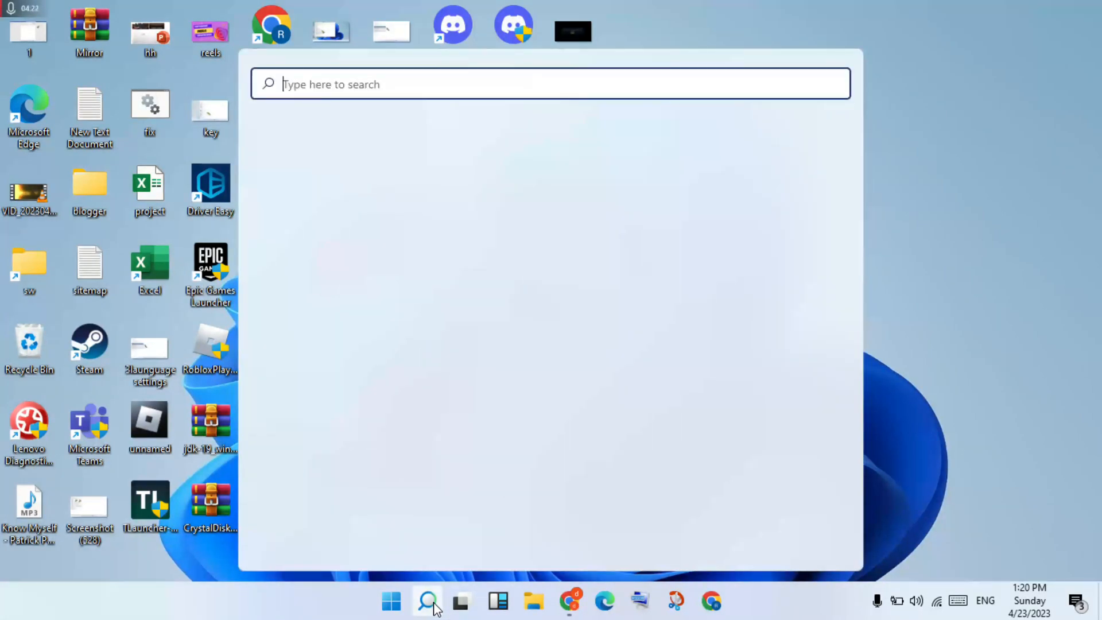
text(cmd)
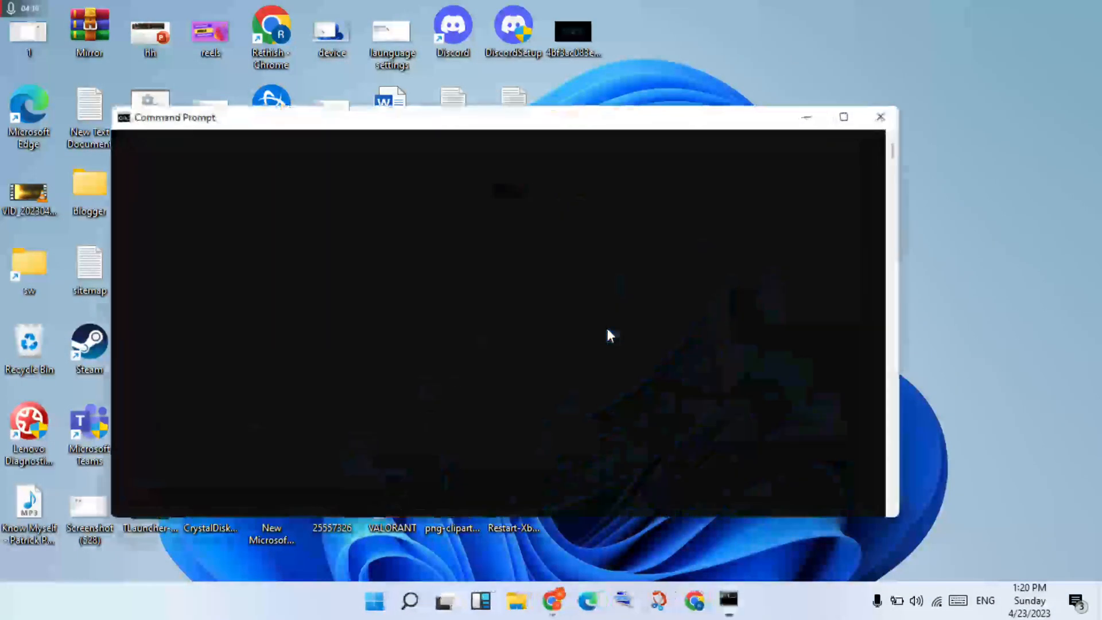
click(881, 117)
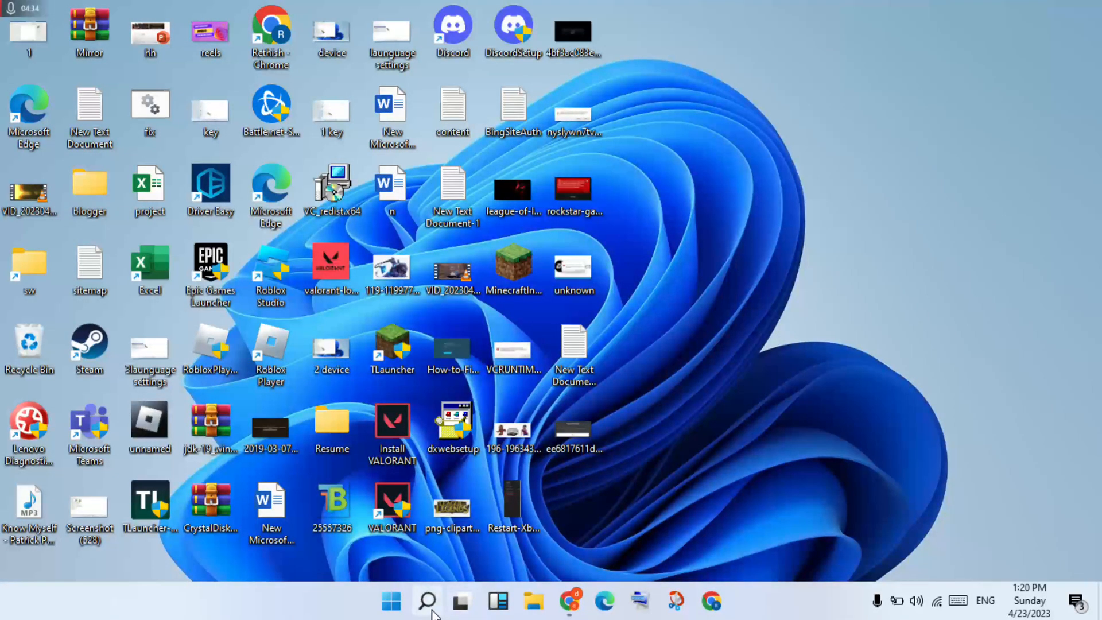
click(427, 601)
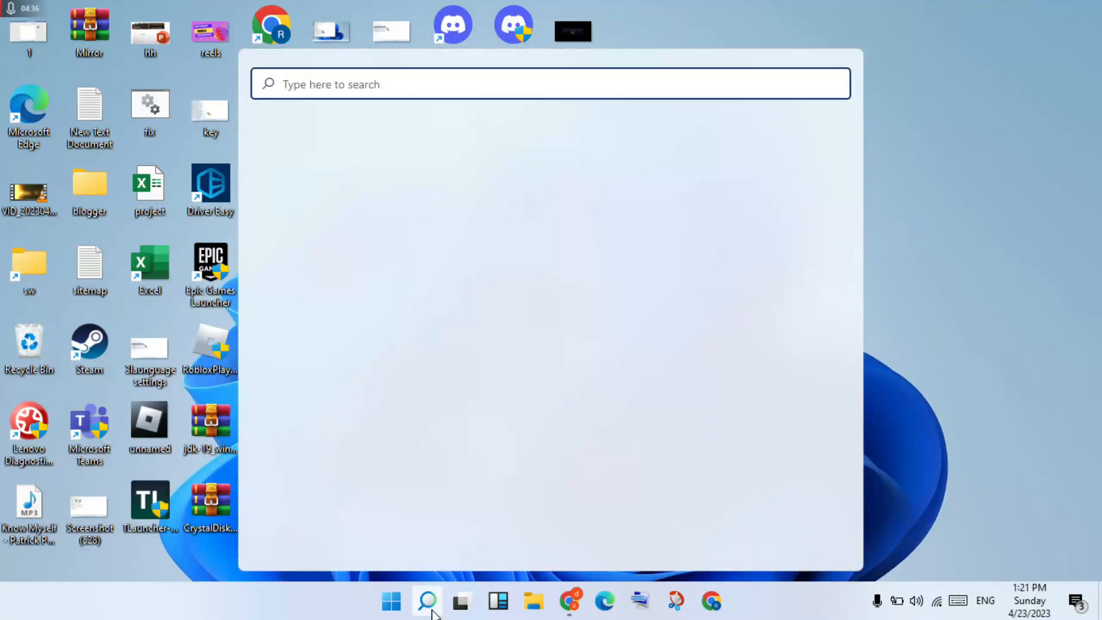
text(cmd)
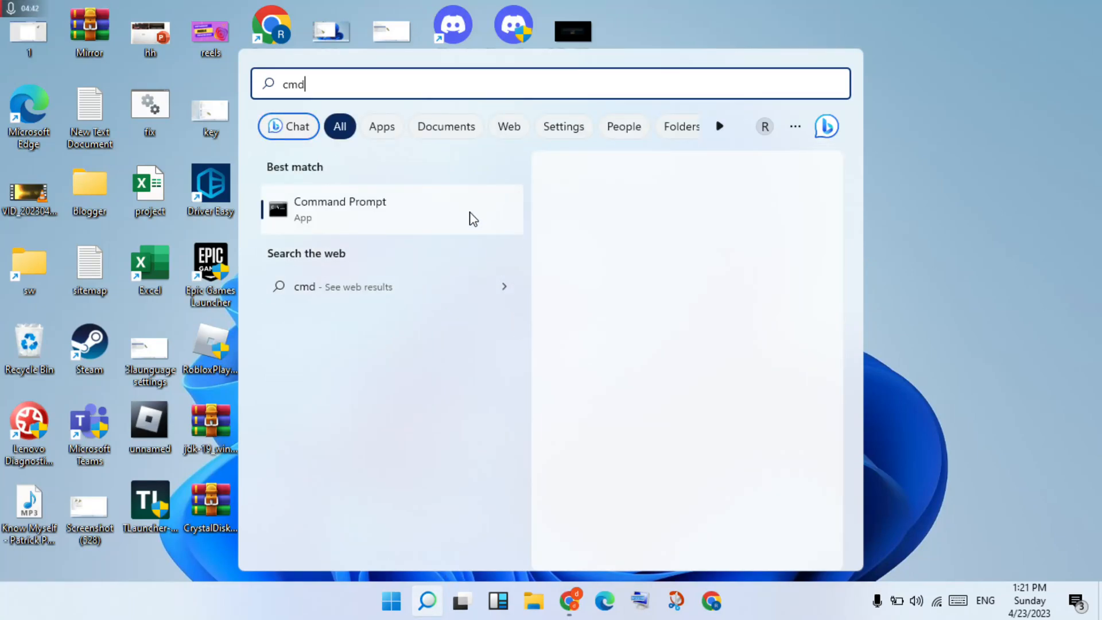
Run Command Prompt as administrator and execute ipconfig /flushdns
click(340, 209)
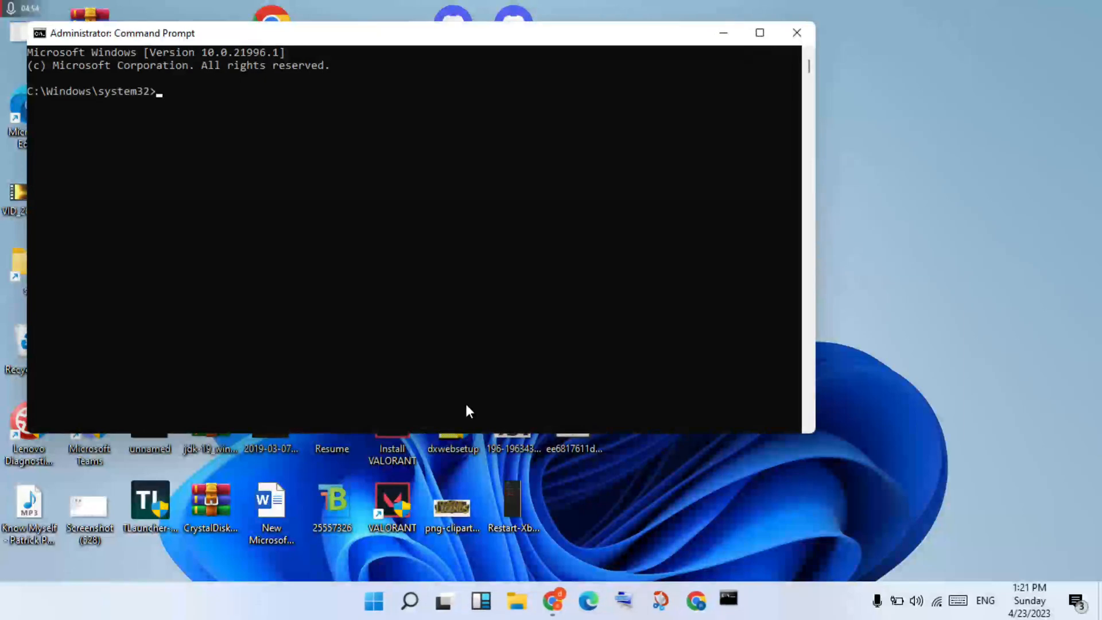
text(i)
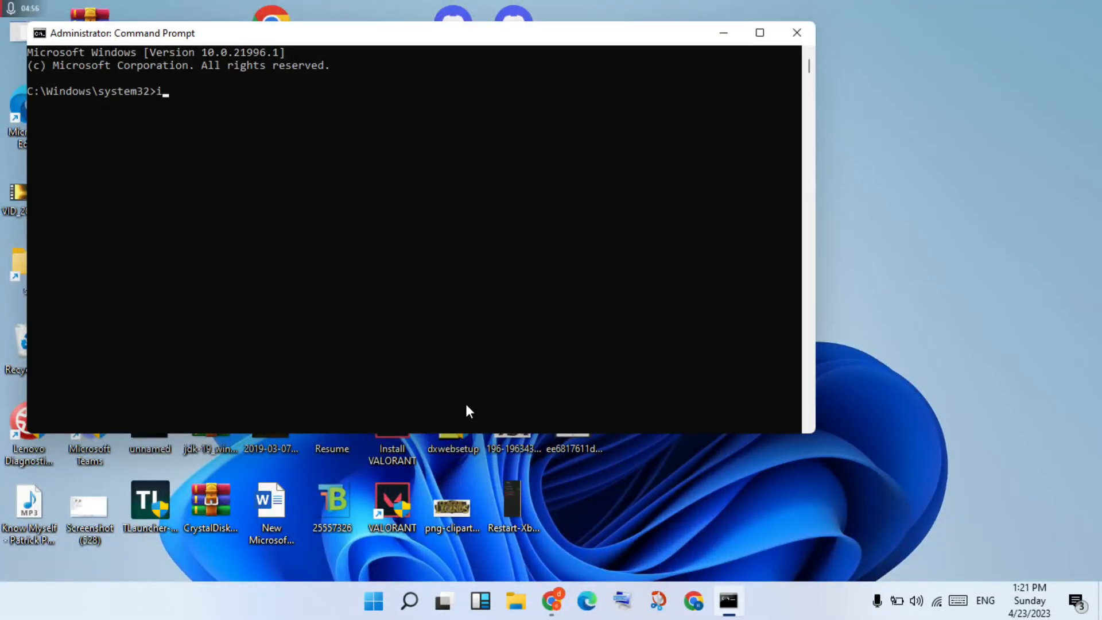
text(pconfig /)
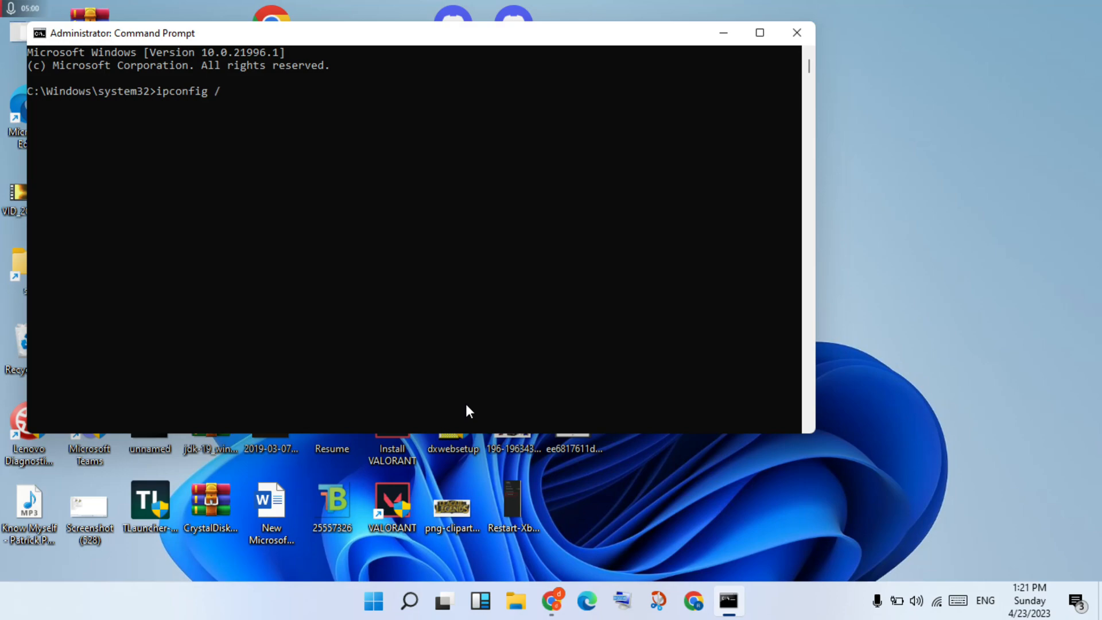
text(flus)
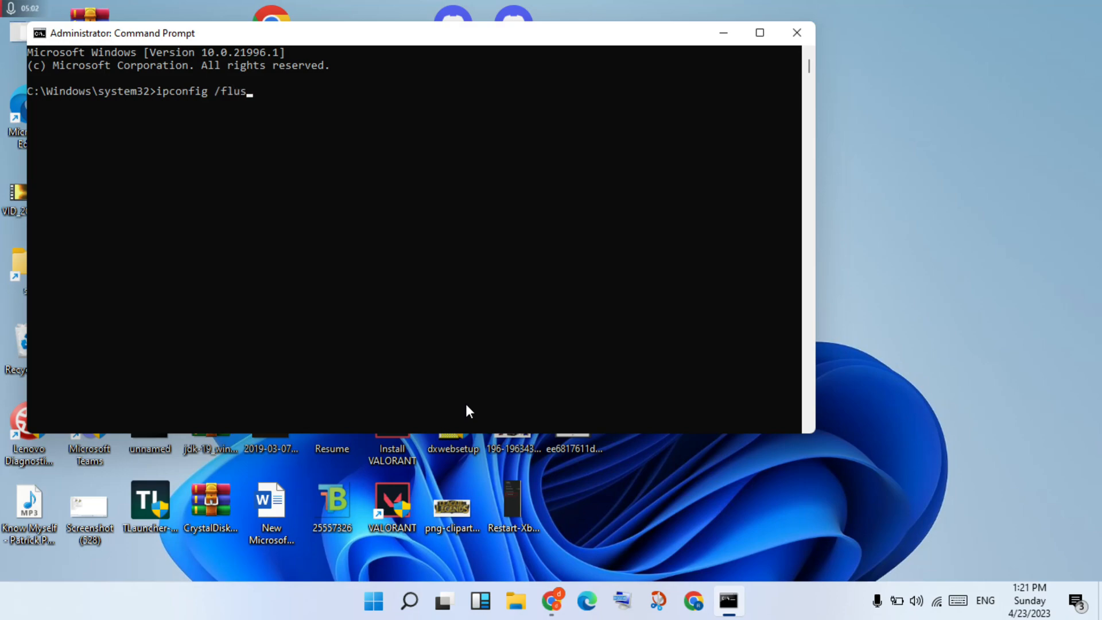
text(hdns)
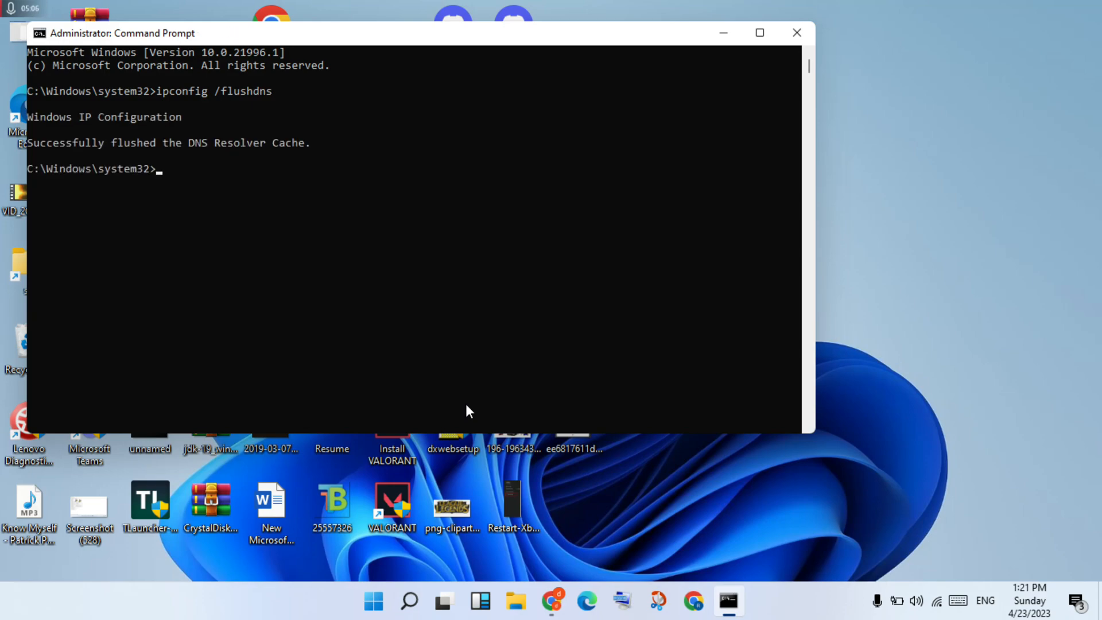
Run netsh winsock reset in the administrator Command Prompt
text(netsh w)
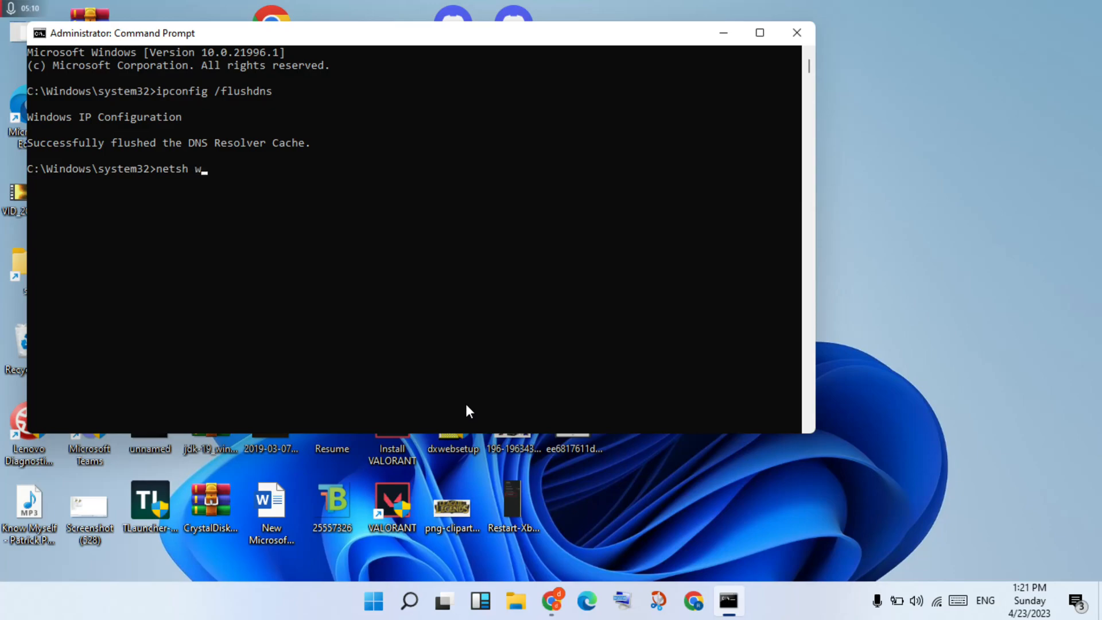
text(inso)
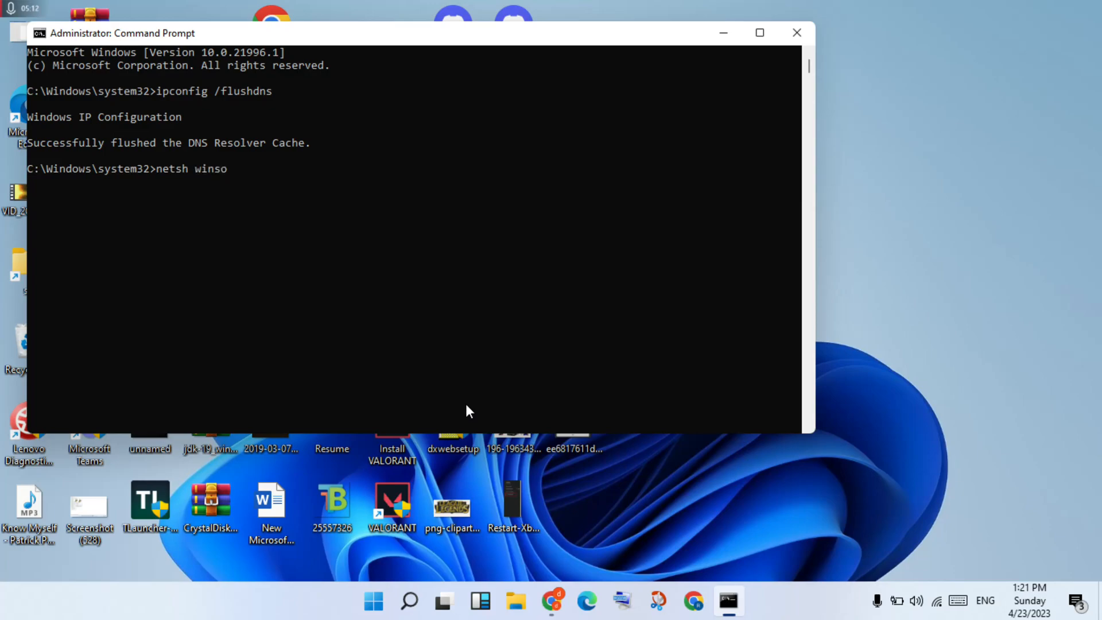
text(ck)
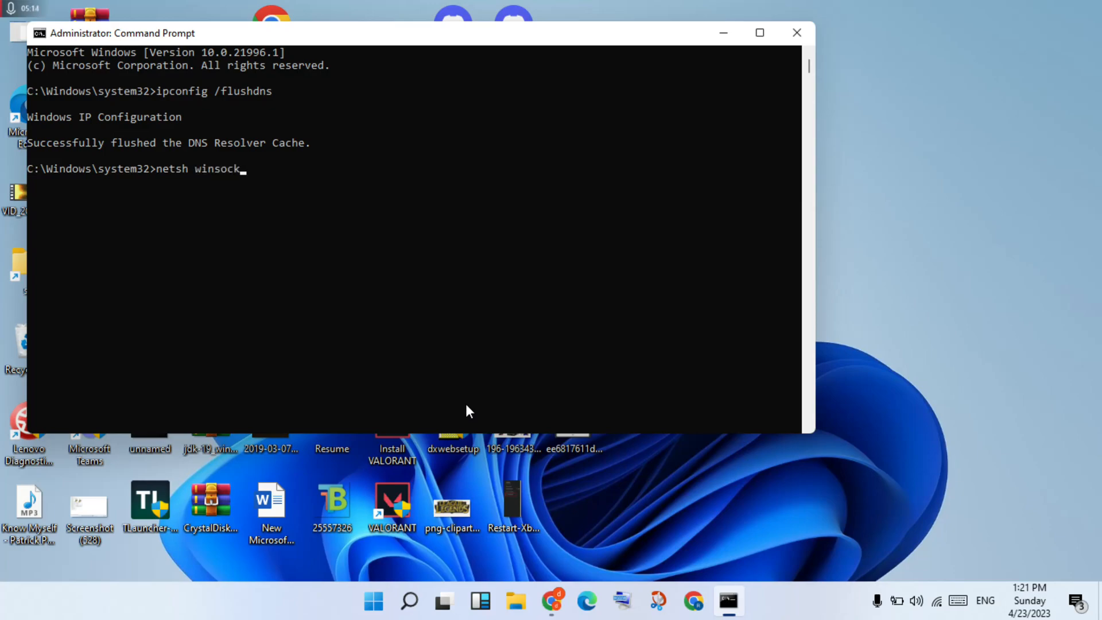
text(res)
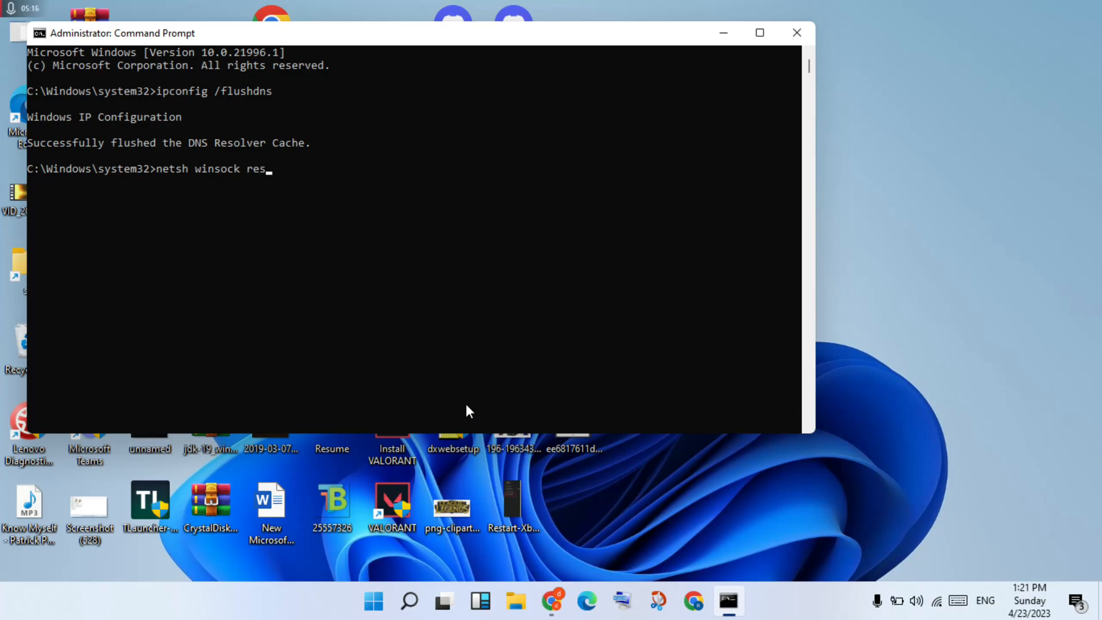
text(et)
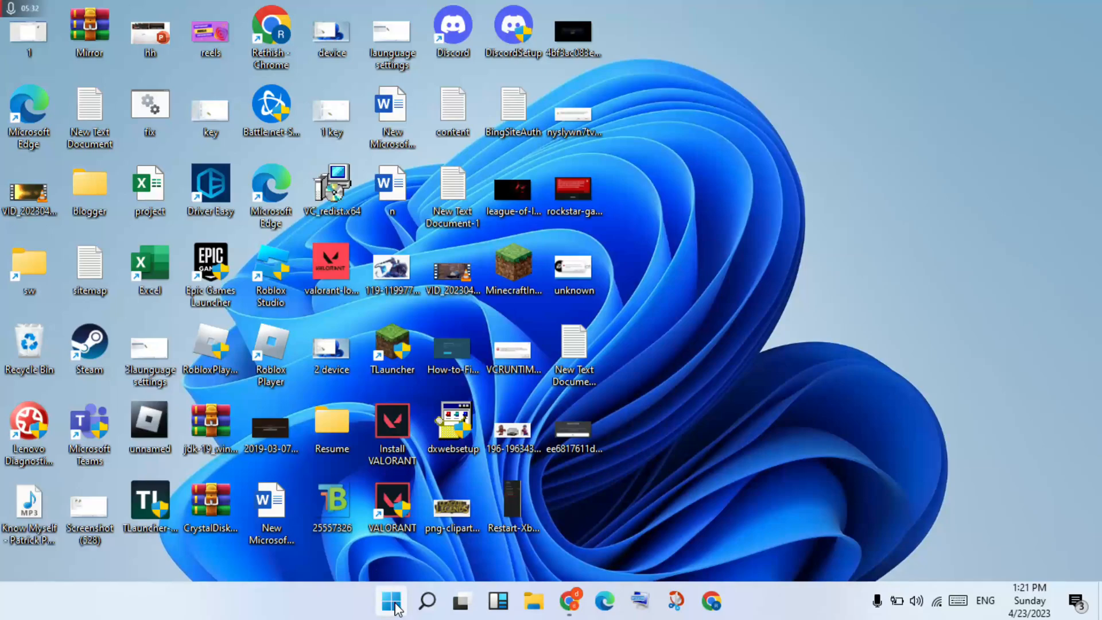
Restart the PC from the Start menu's power options
click(391, 600)
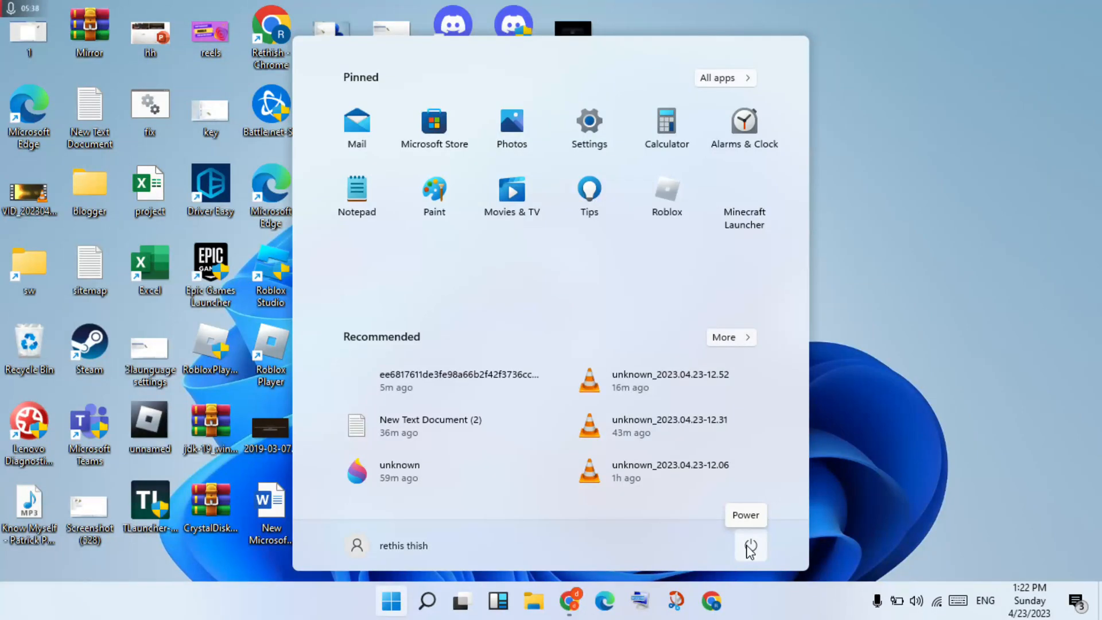
click(750, 546)
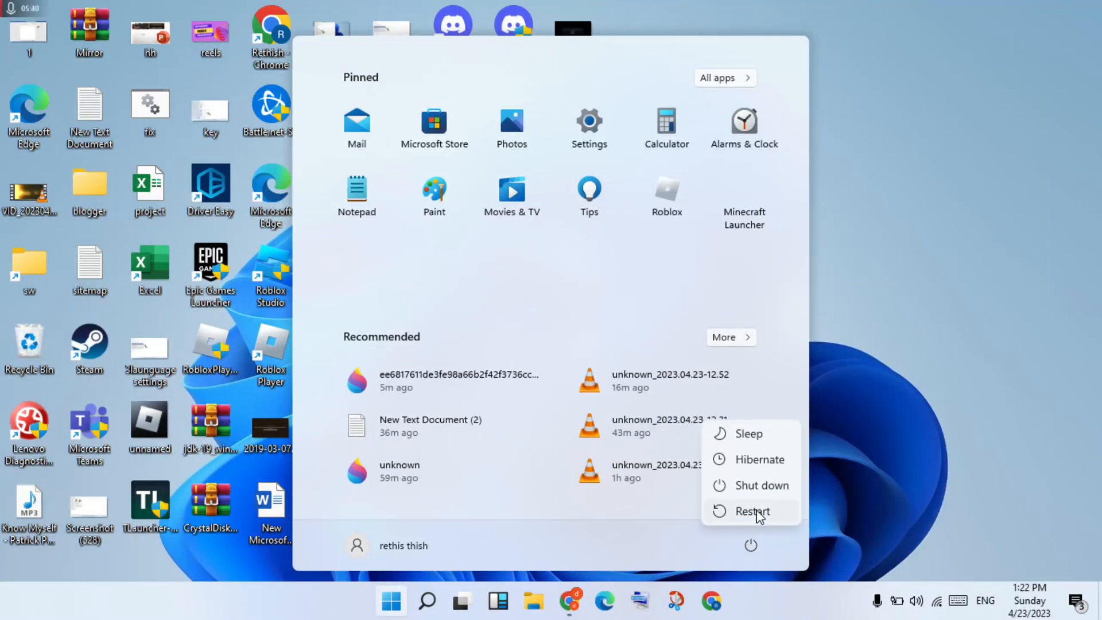
mouse_move(751, 511)
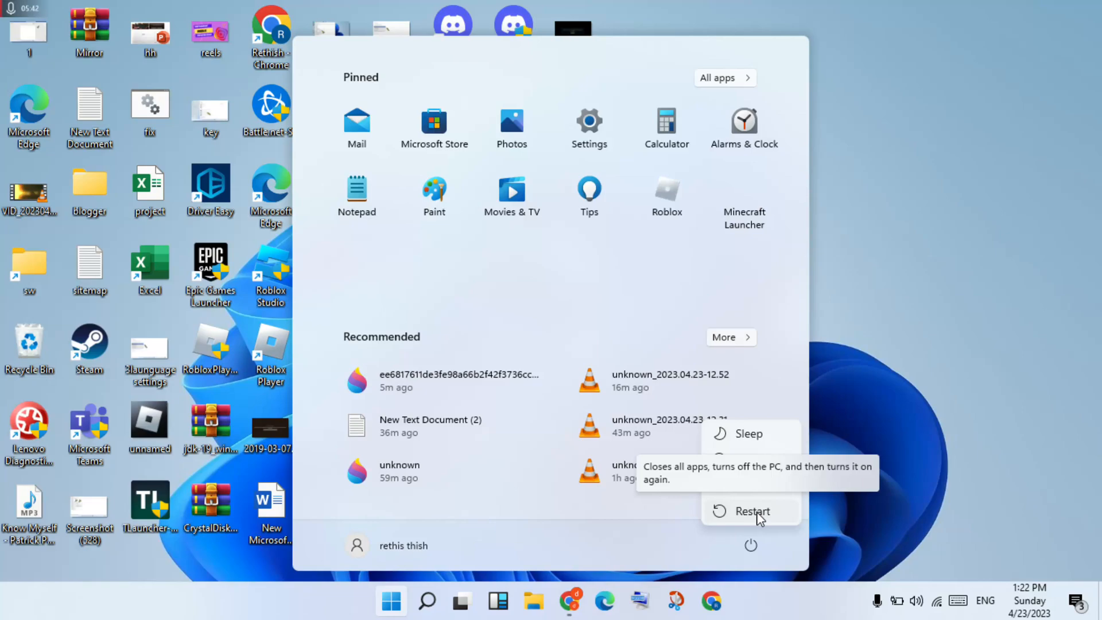
mouse_move(947, 344)
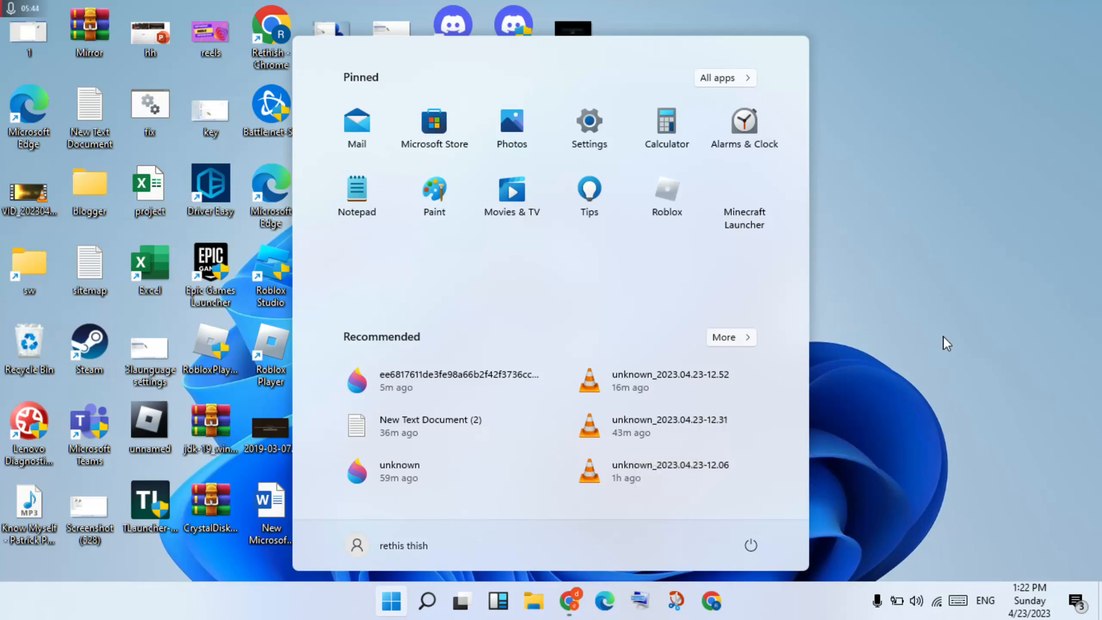